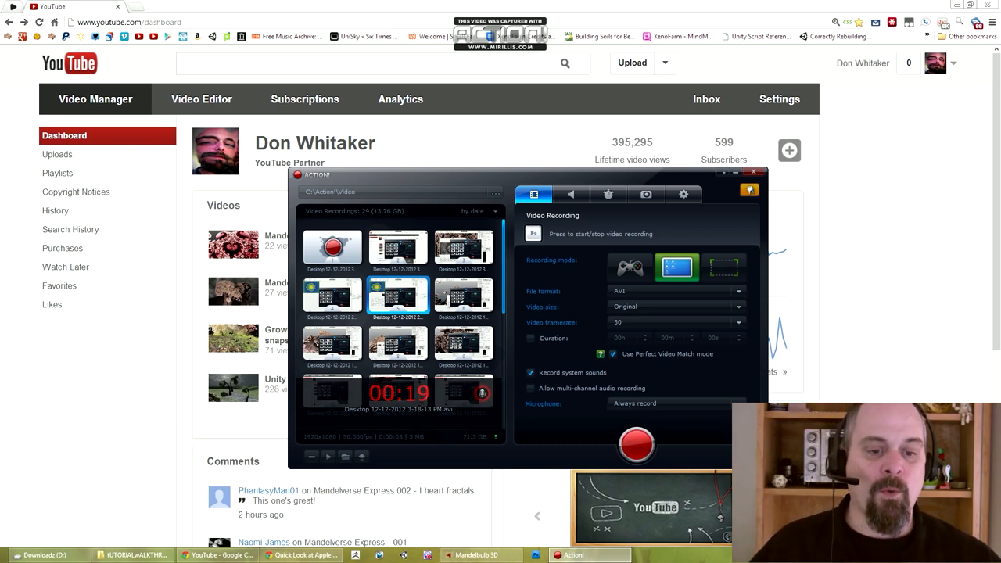
# Open the 'Mandelverse Express 002 - I heart fractals' video from the YouTube Videos list
pyautogui.click(754, 172)
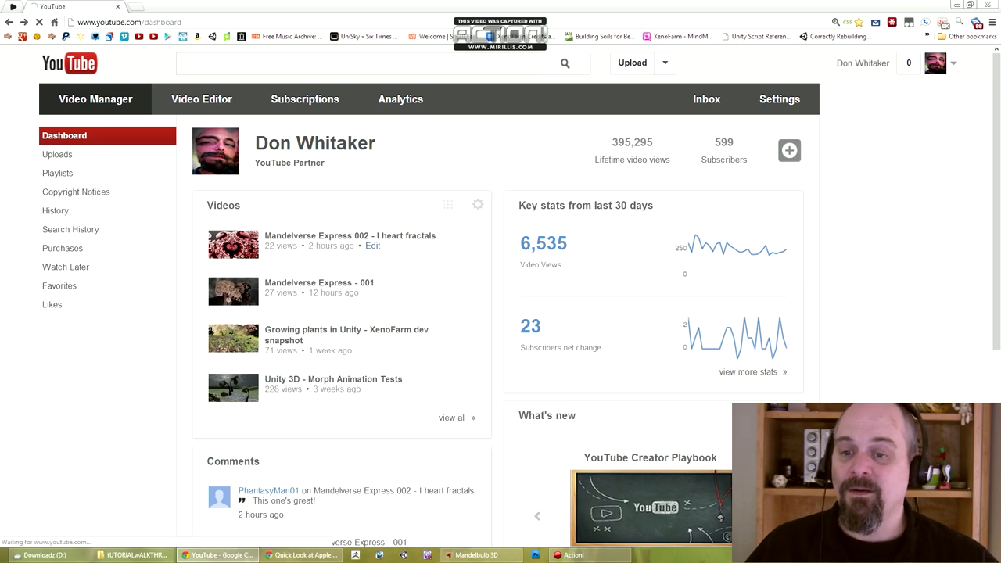
pyautogui.click(348, 241)
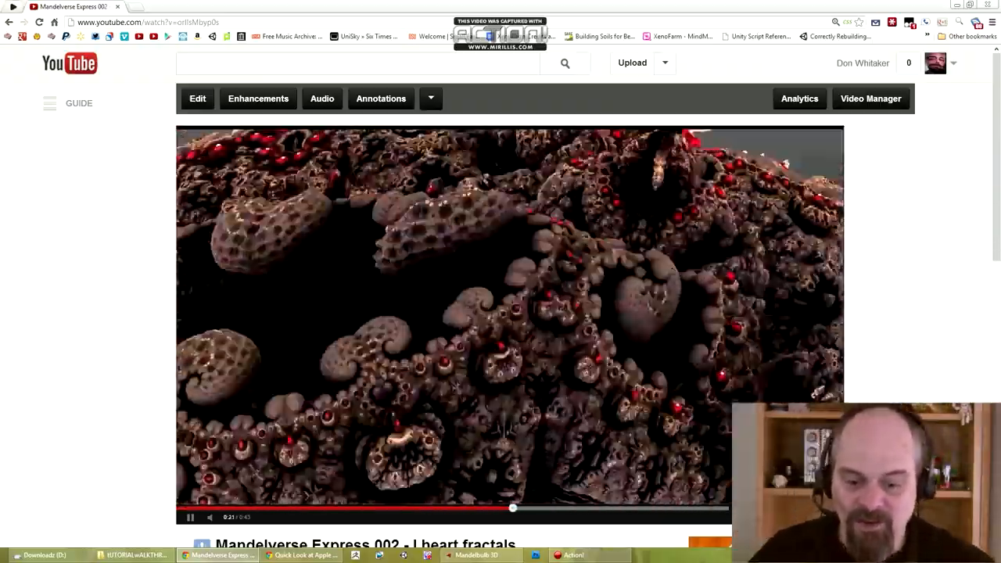
# Load IHEARTFRACTALS.m3a from the Dropbox folder and send a keyframe to the main render view
pyautogui.click(476, 555)
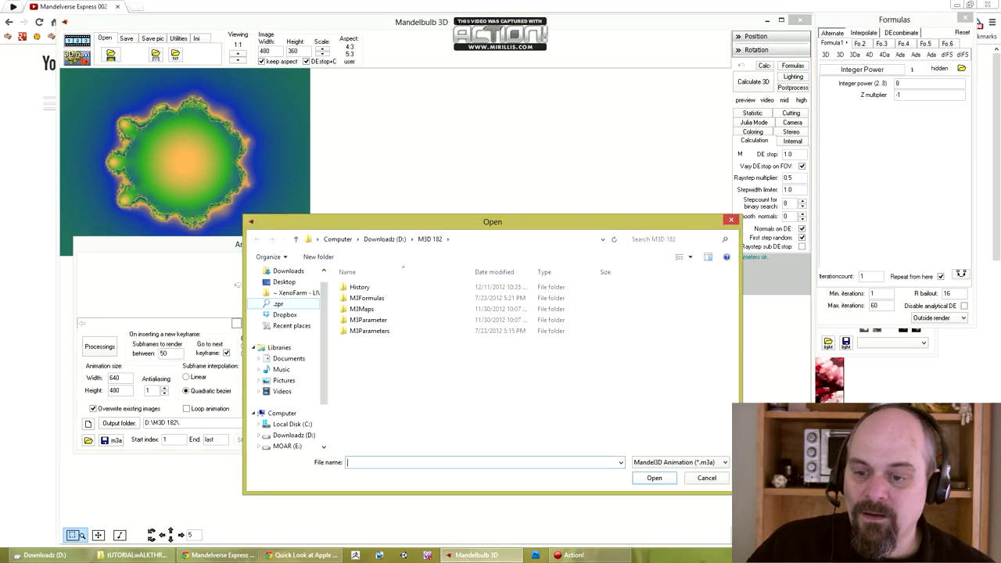
pyautogui.click(285, 314)
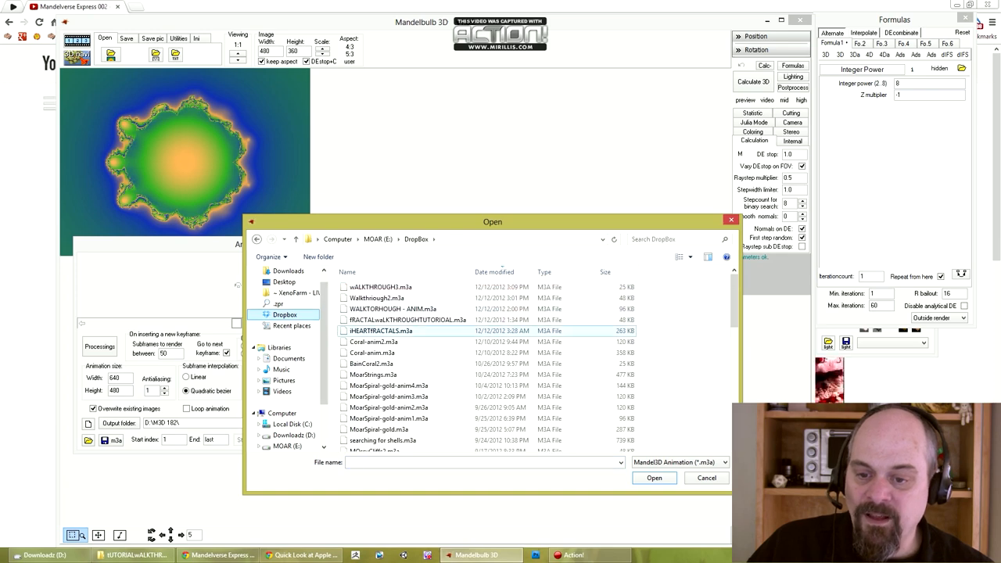
pyautogui.click(654, 479)
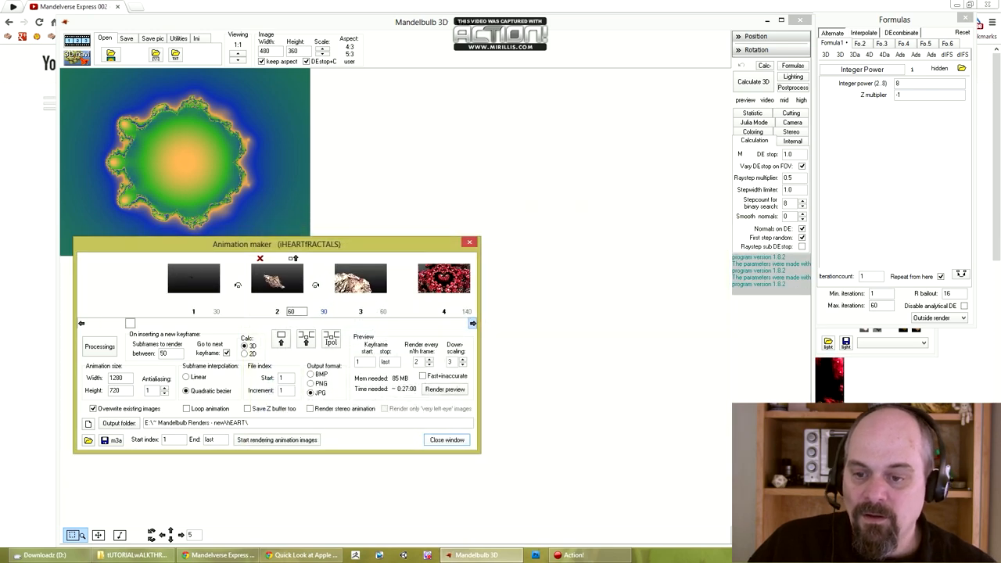
pyautogui.click(473, 322)
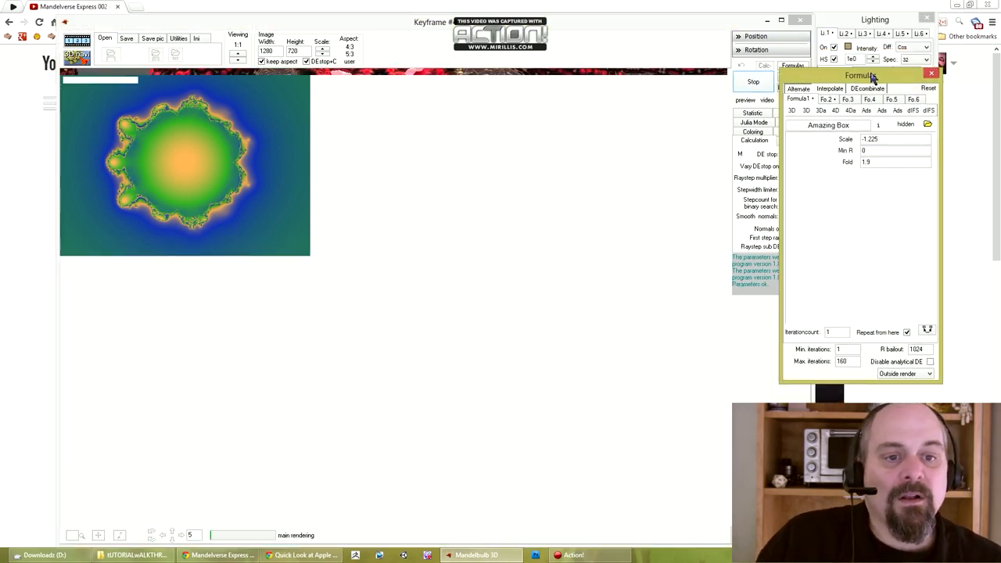
pyautogui.click(793, 75)
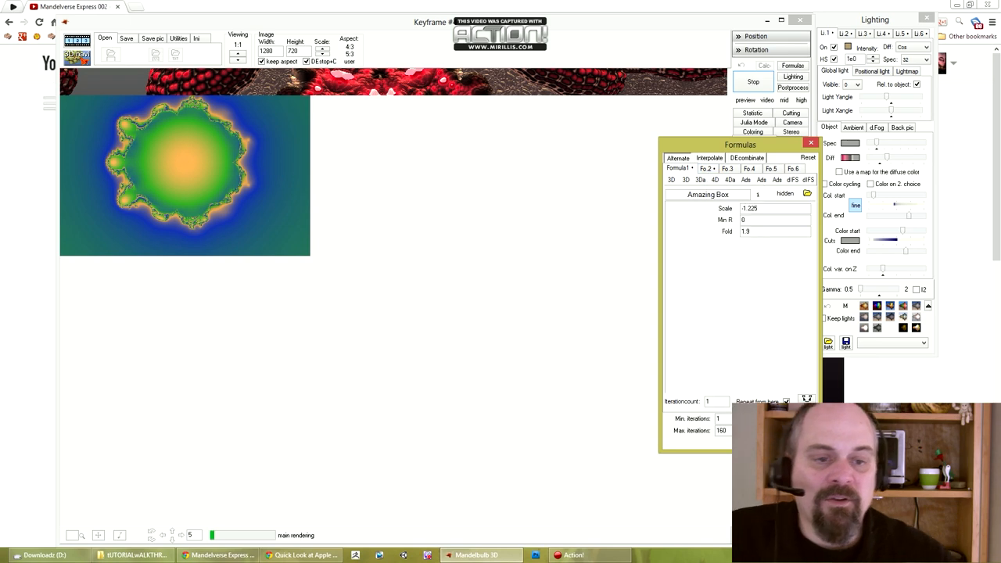
pyautogui.click(713, 178)
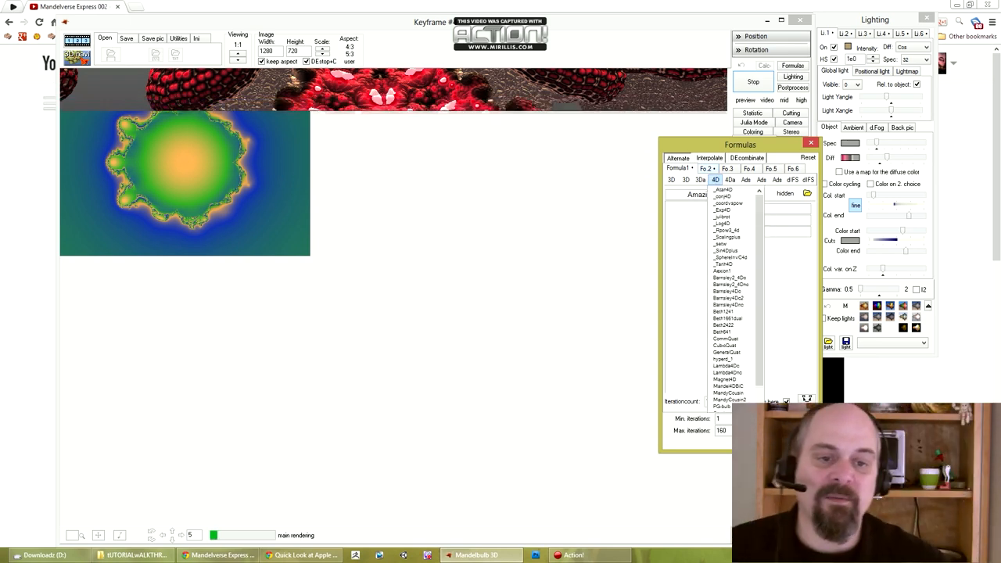
pyautogui.click(708, 194)
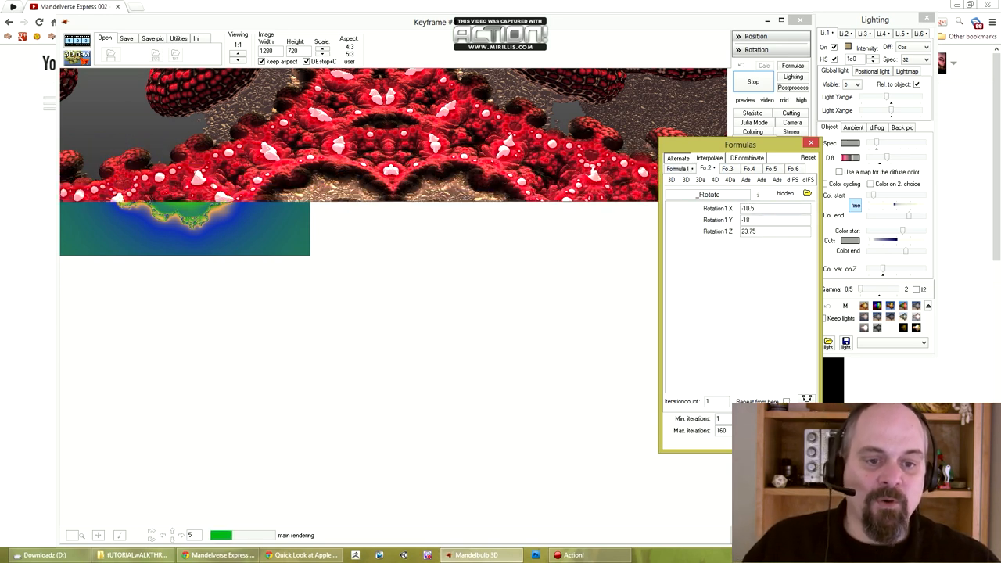
pyautogui.click(700, 180)
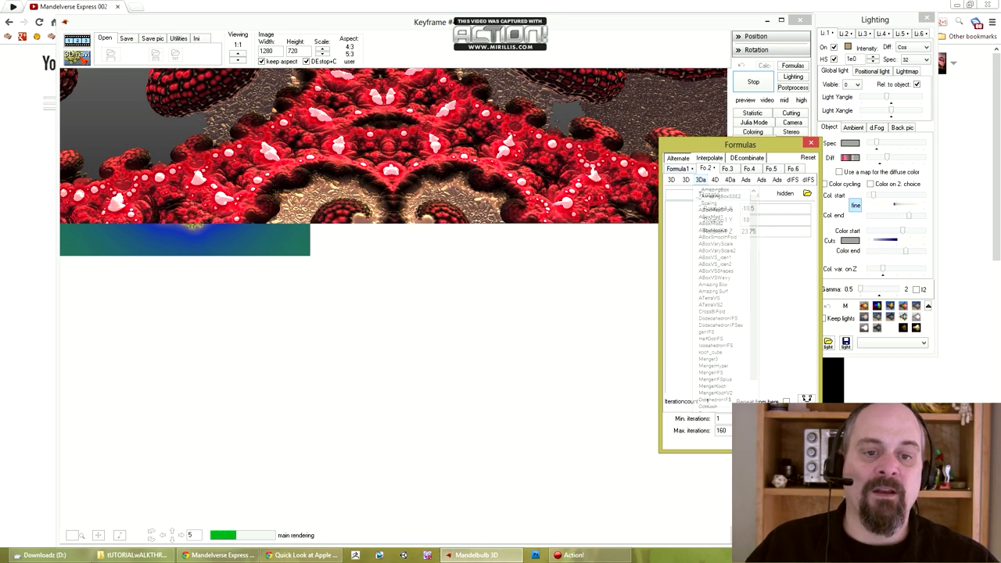
pyautogui.click(686, 180)
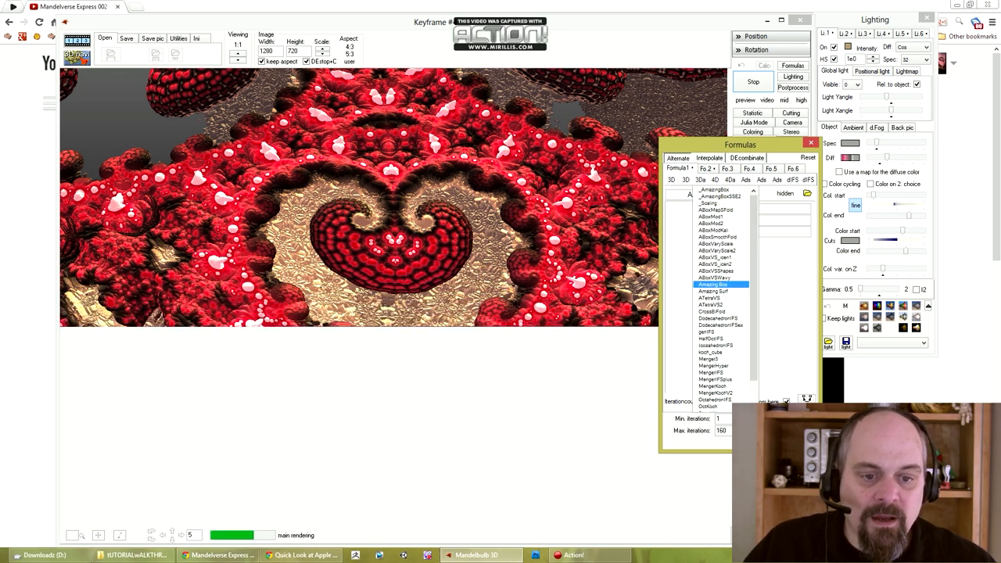
pyautogui.click(719, 284)
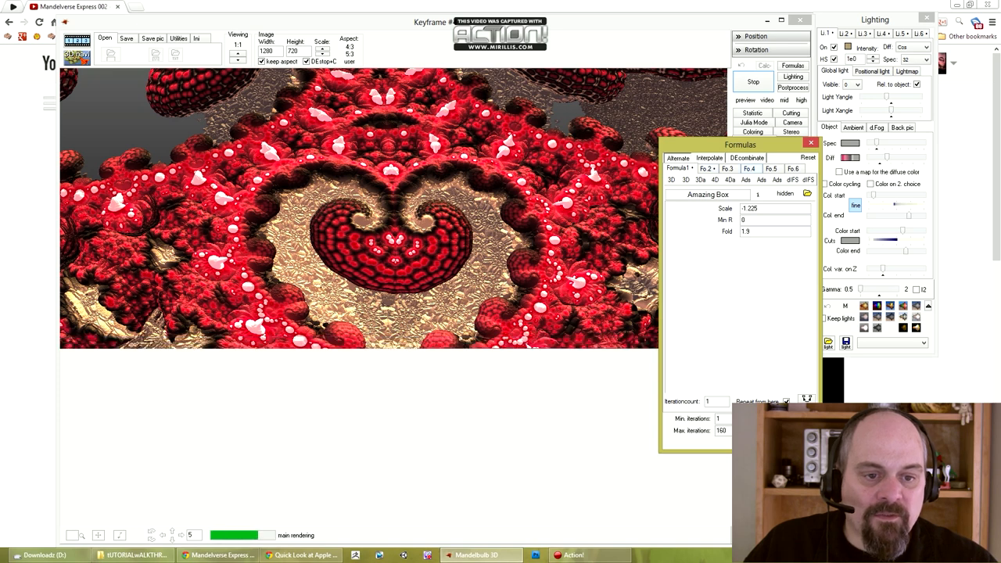
pyautogui.click(762, 180)
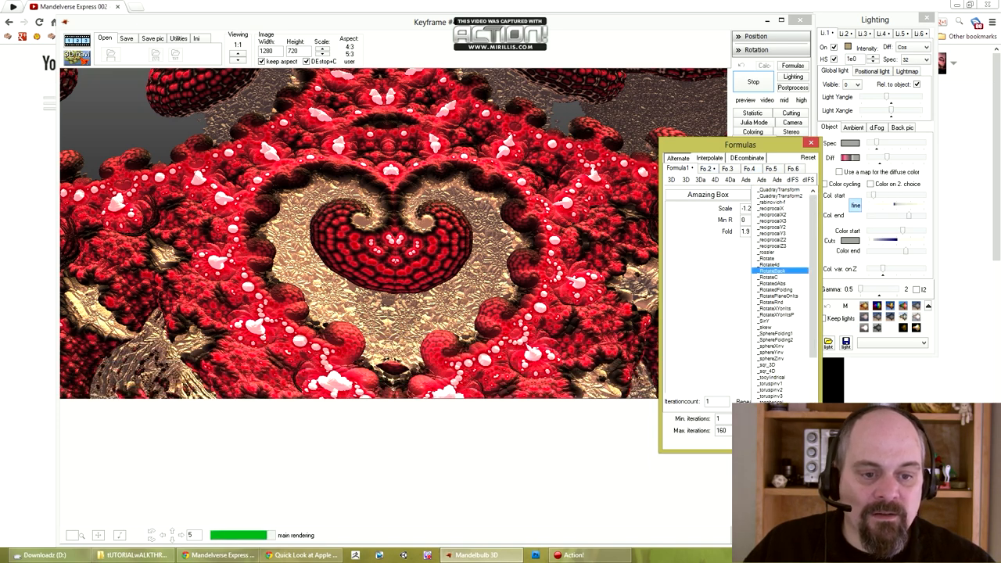
pyautogui.click(770, 258)
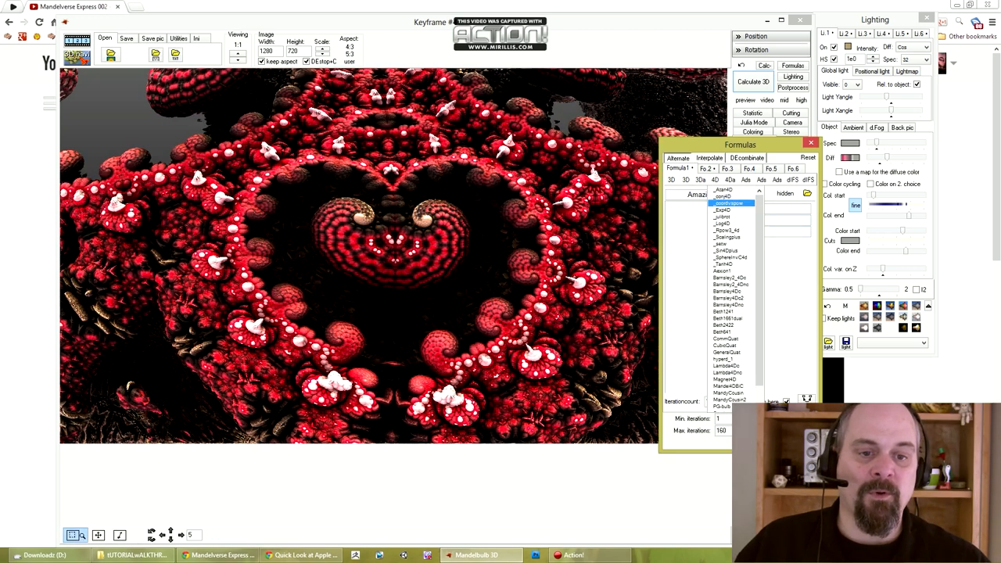
pyautogui.click(729, 203)
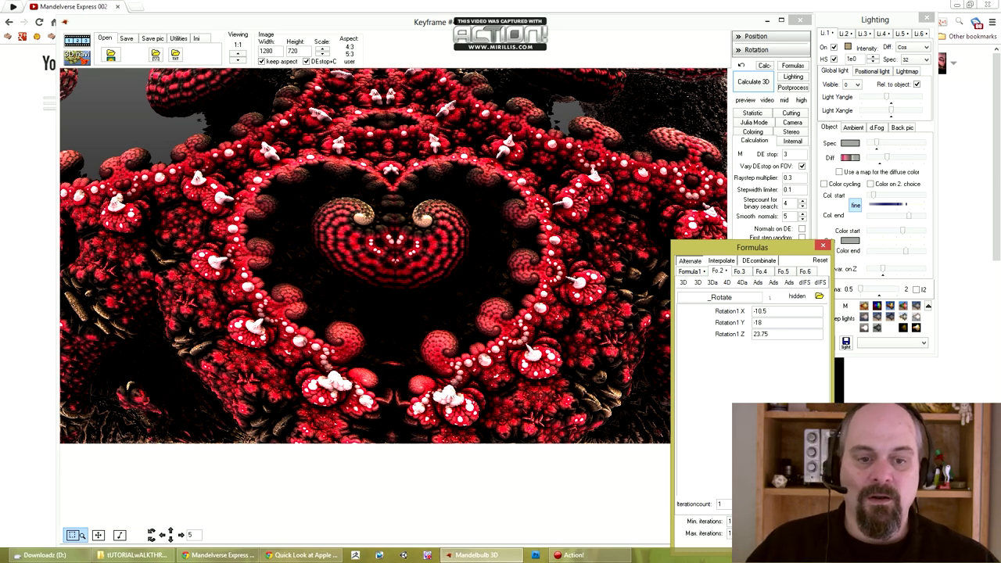
# Pick a new light cyan surface colour in the Color dialog, apply it, and close the colour adjustment panel
pyautogui.moveTo(751, 247); pyautogui.dragTo(694, 249)
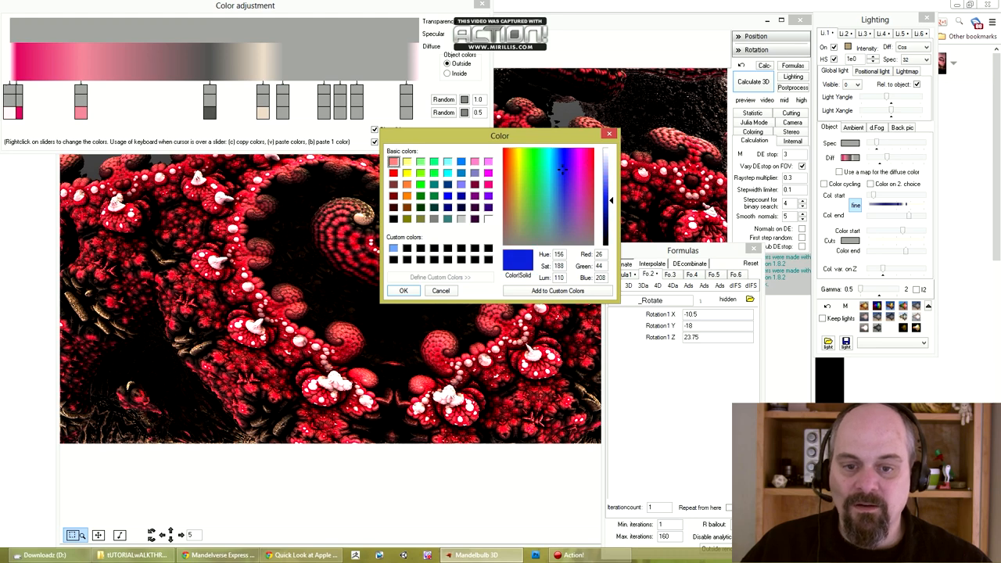
pyautogui.click(547, 159)
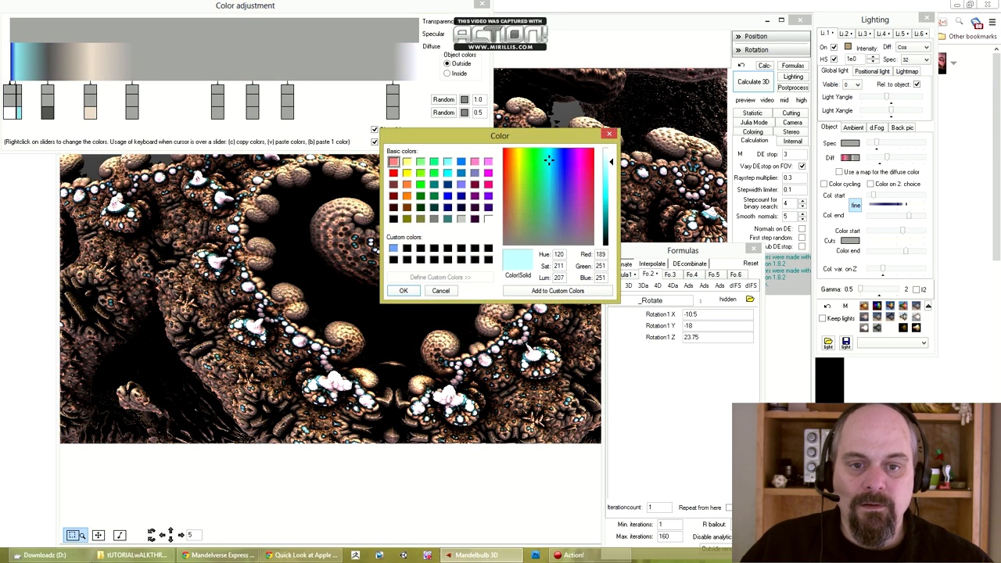
pyautogui.click(403, 290)
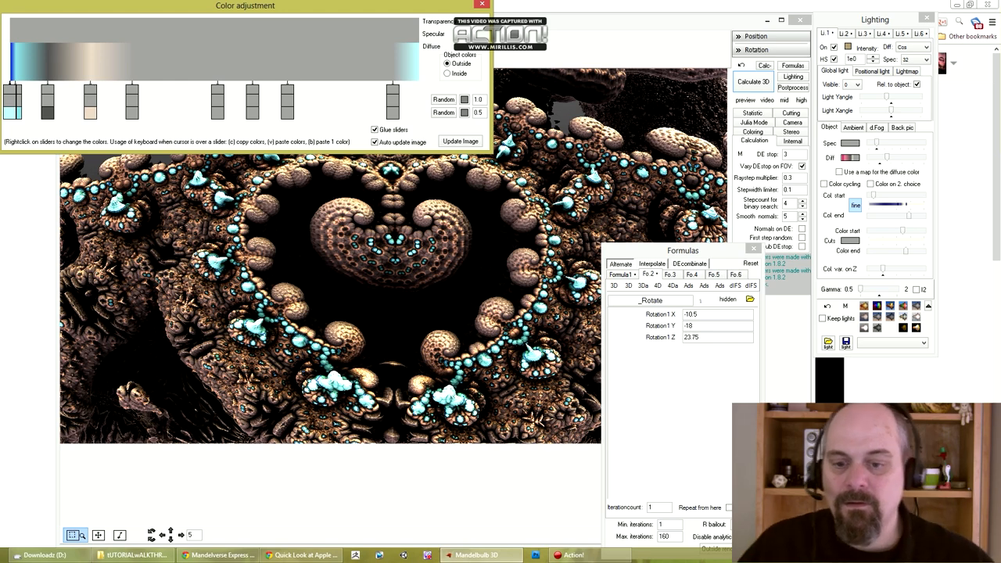
pyautogui.click(447, 74)
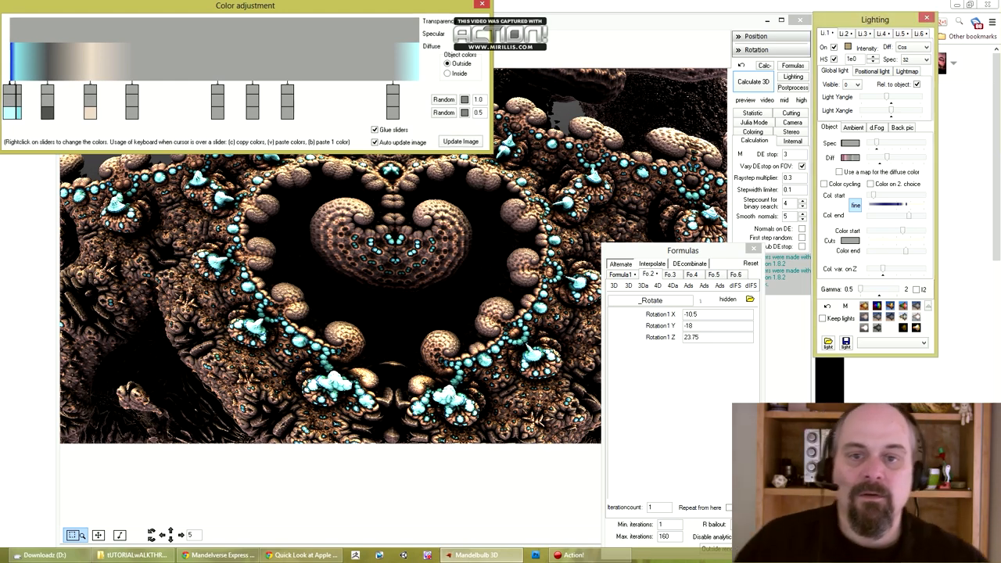
pyautogui.click(482, 7)
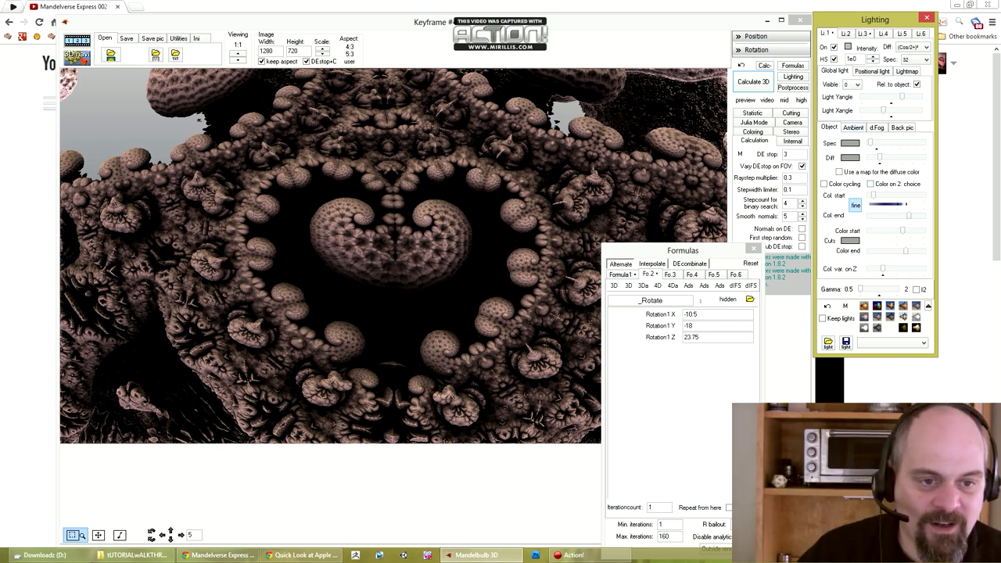
# Switch to the Ambient lighting settings and start Calculate 3D to rerender the fractal
pyautogui.click(854, 127)
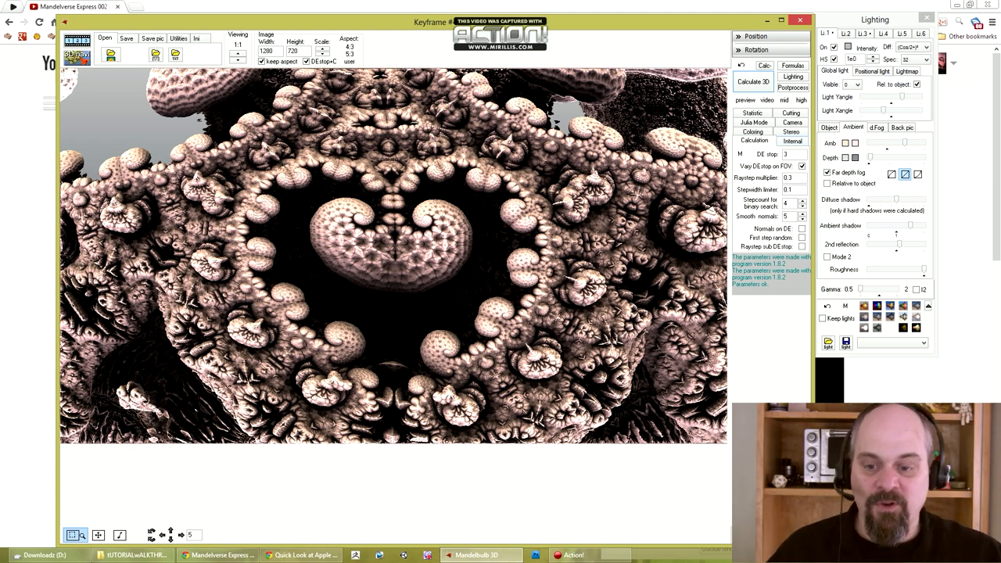
pyautogui.click(752, 82)
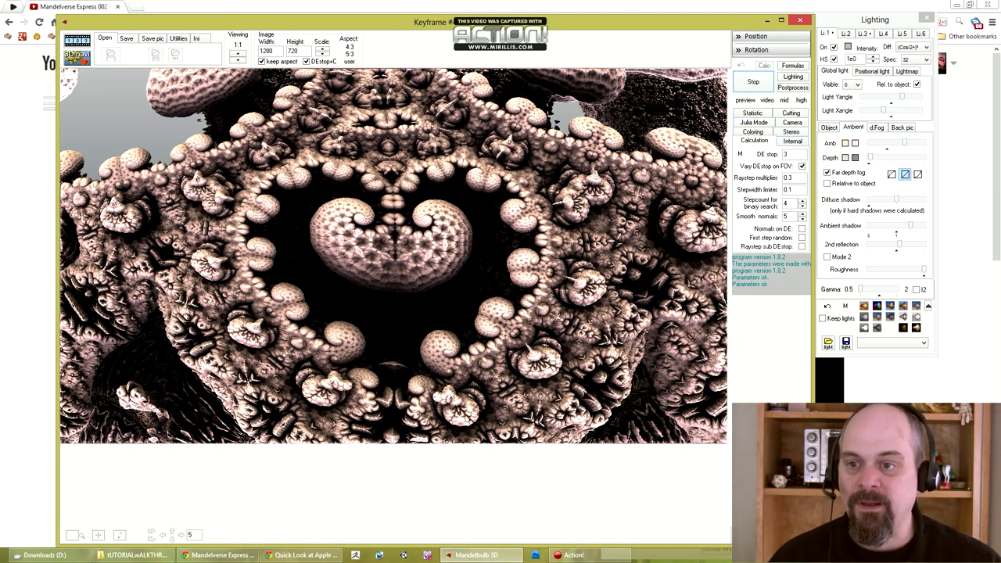
# Fly to a new close-up view in the Navigator and bring up the animation's Save As dialog
pyautogui.click(753, 82)
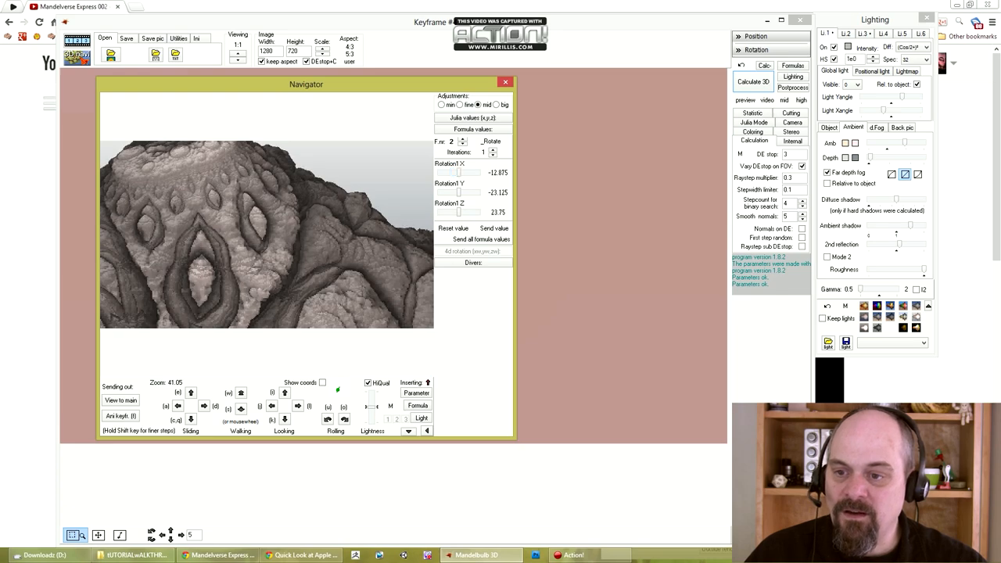
pyautogui.scroll(3)
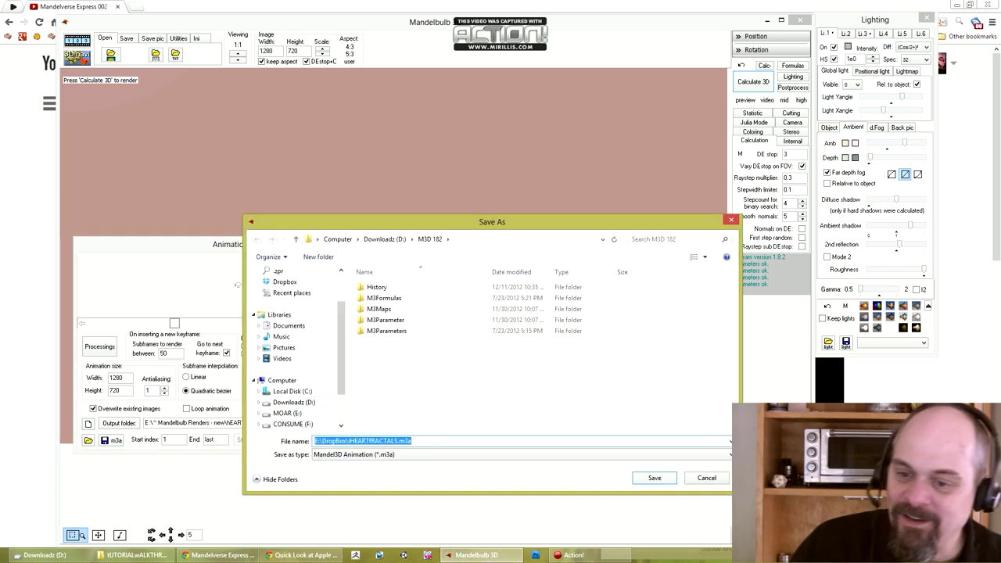
# Save the animation into the Dropbox folder as WALKTHROUGH3
pyautogui.click(284, 281)
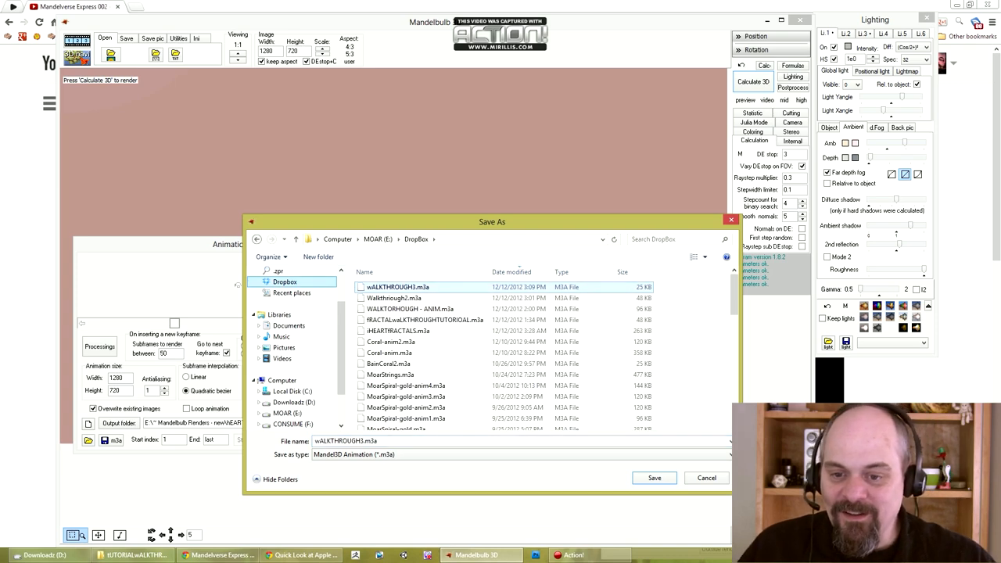
pyautogui.click(654, 479)
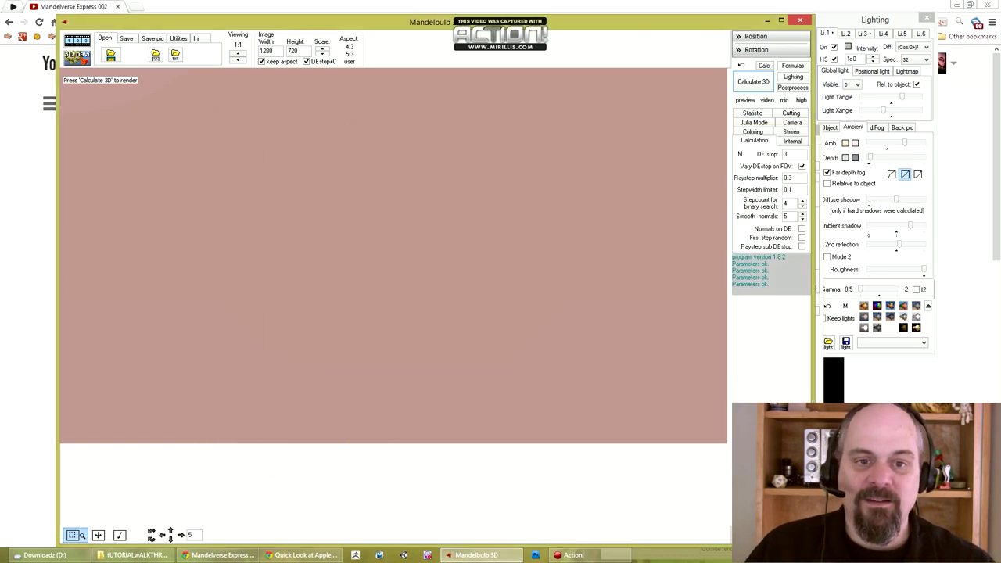
# Start Calculate 3D to render the rocky close-up view of the fractal
pyautogui.click(754, 82)
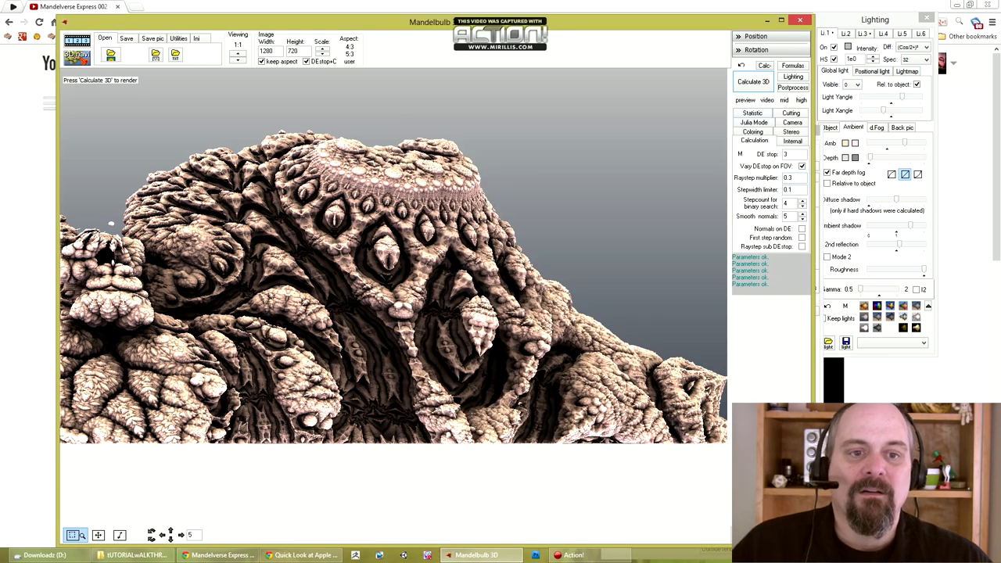
# Render the mountain-peak view, then show WALKTHROUGH3's two keyframes in the Animation maker
pyautogui.click(752, 81)
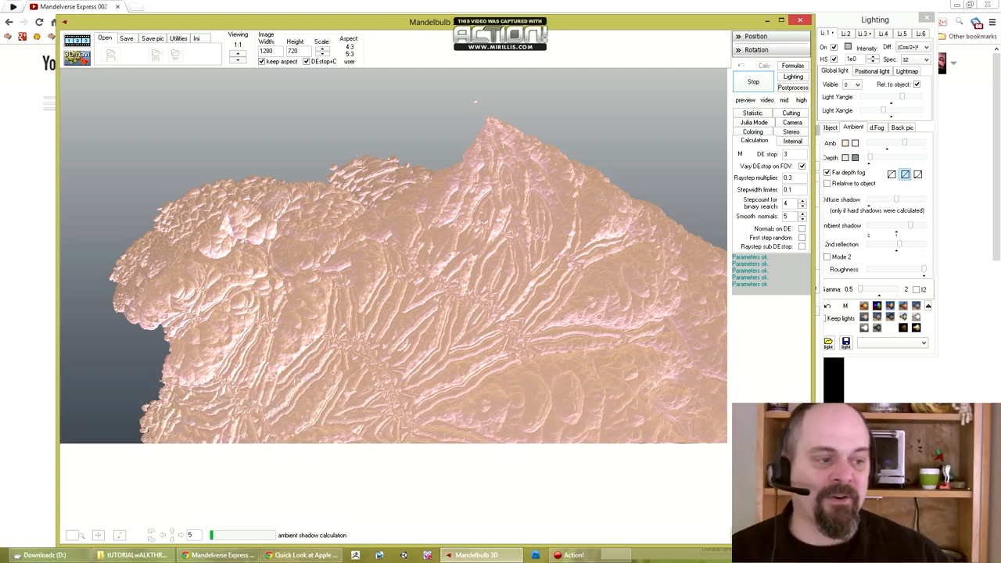
pyautogui.click(753, 81)
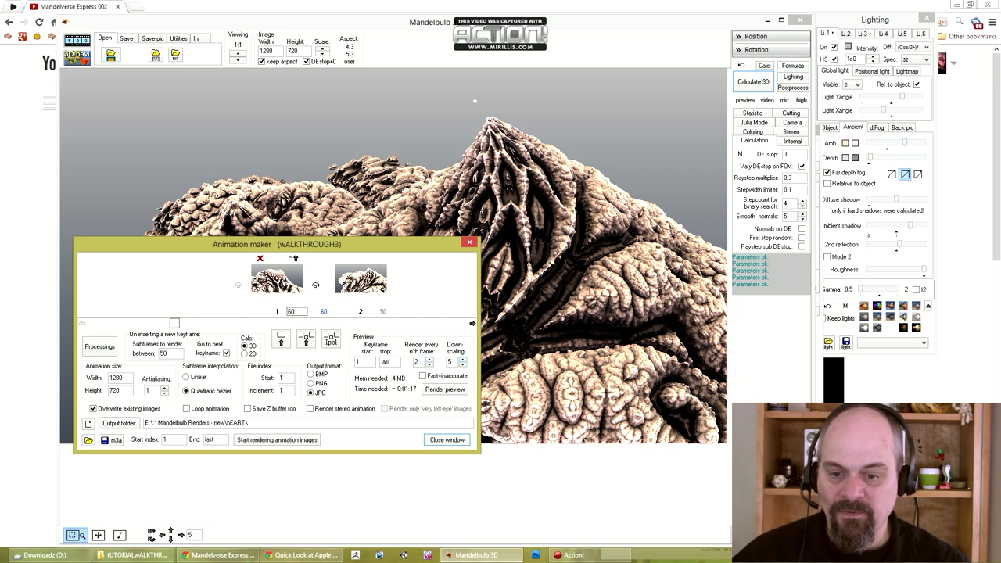
# Close the animation maker, leaving the rendered mountain-peak Amazing Box view on screen
pyautogui.click(444, 390)
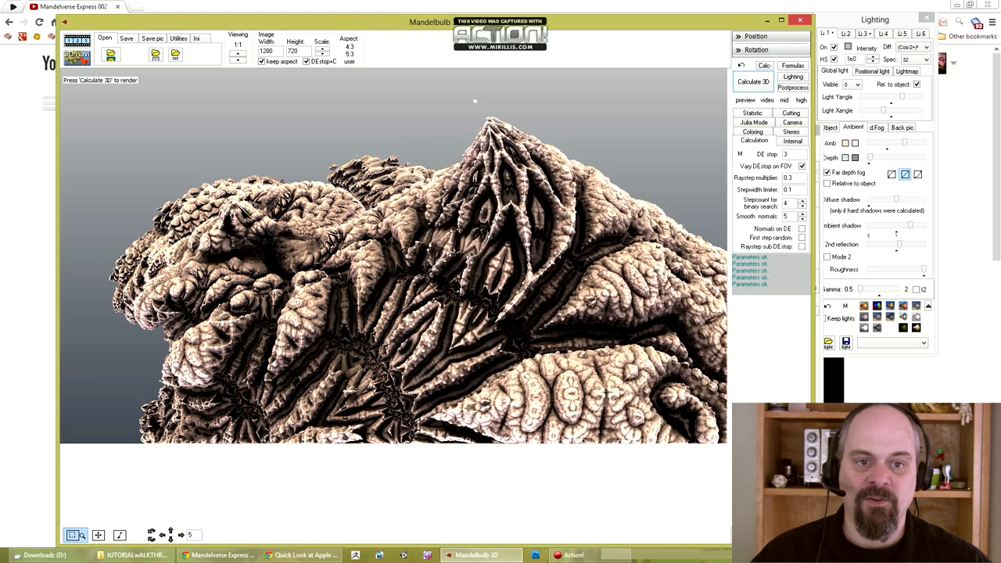
# Render a third fractal view and show WALKTHROUGH3's three keyframes in the Animation maker
pyautogui.click(752, 82)
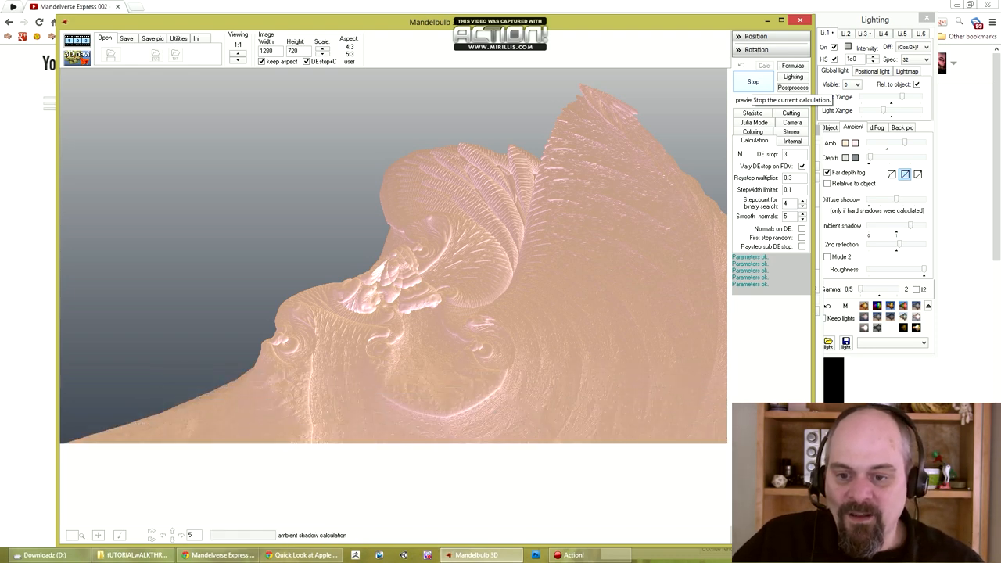
pyautogui.click(754, 81)
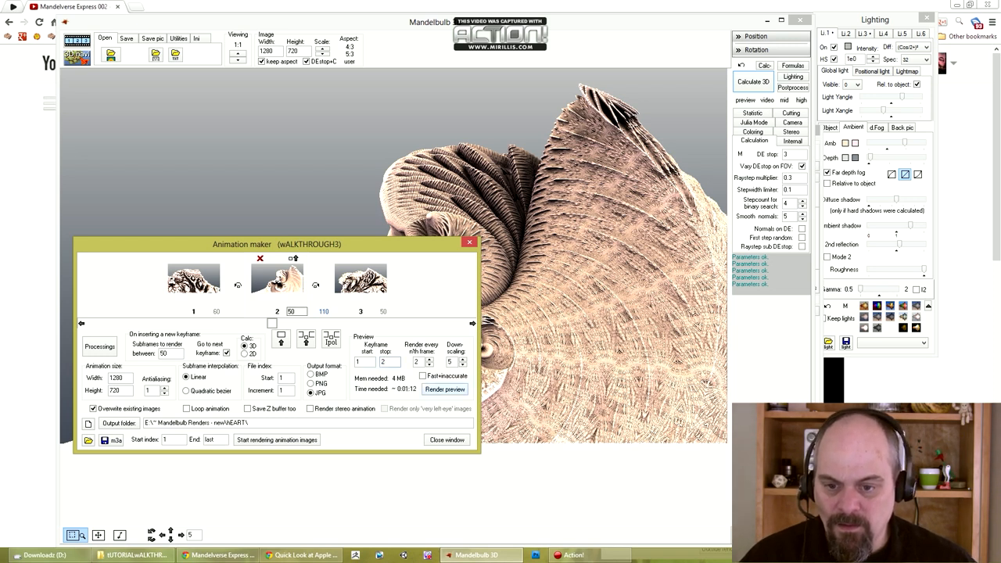
# Switch subframe interpolation from Linear to Quadratic bezier
pyautogui.click(444, 387)
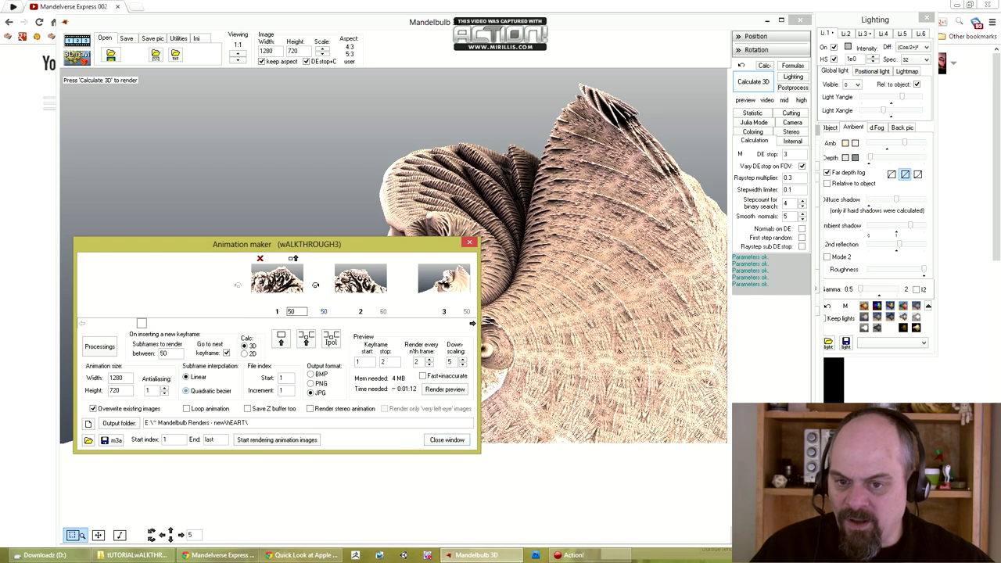
# Insert a fourth keyframe into WALKTHROUGH3 from the current view
pyautogui.click(186, 391)
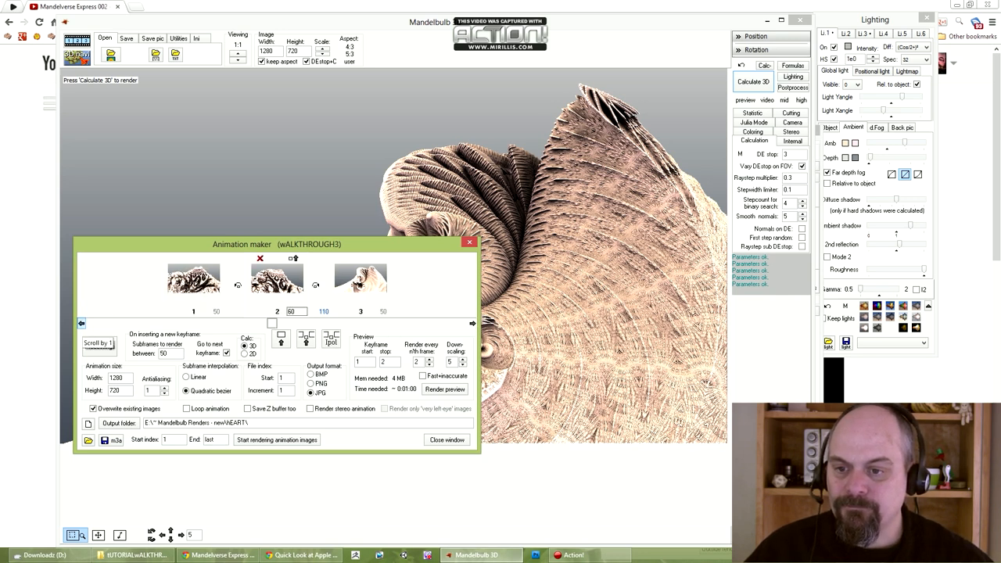
pyautogui.click(98, 347)
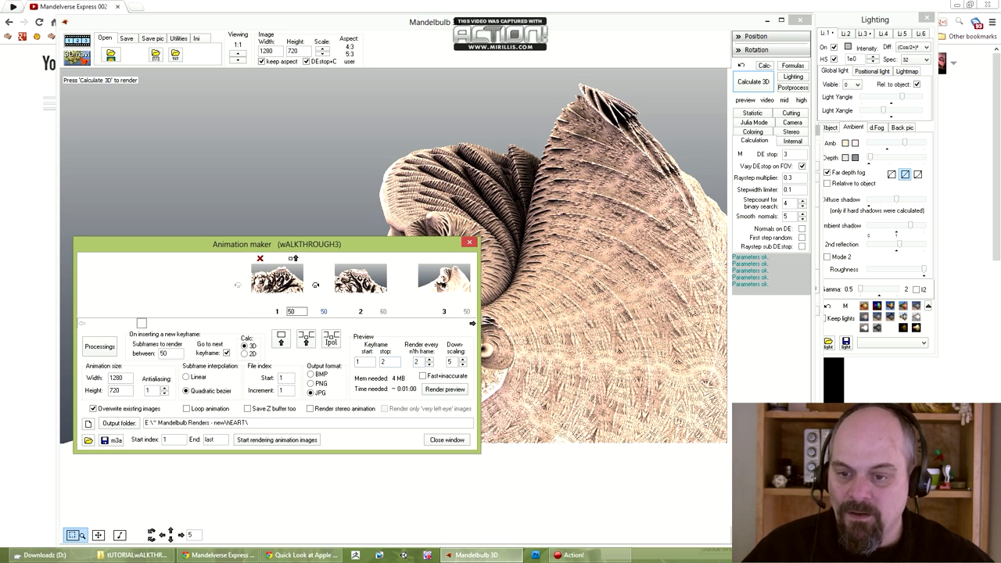
pyautogui.click(473, 322)
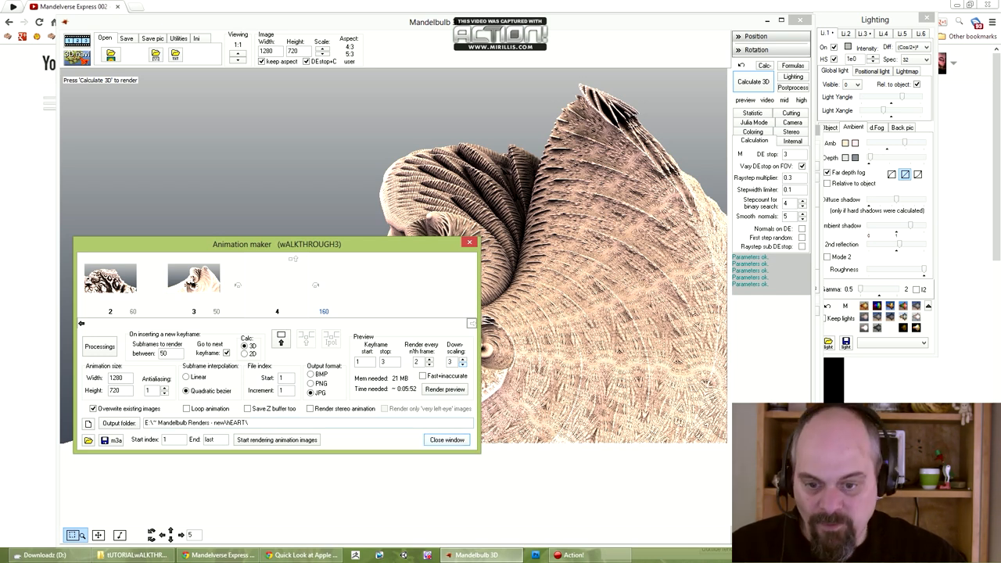
# Leave the Animation maker and bring up the Navigator preview of the rocky landscape
pyautogui.click(444, 388)
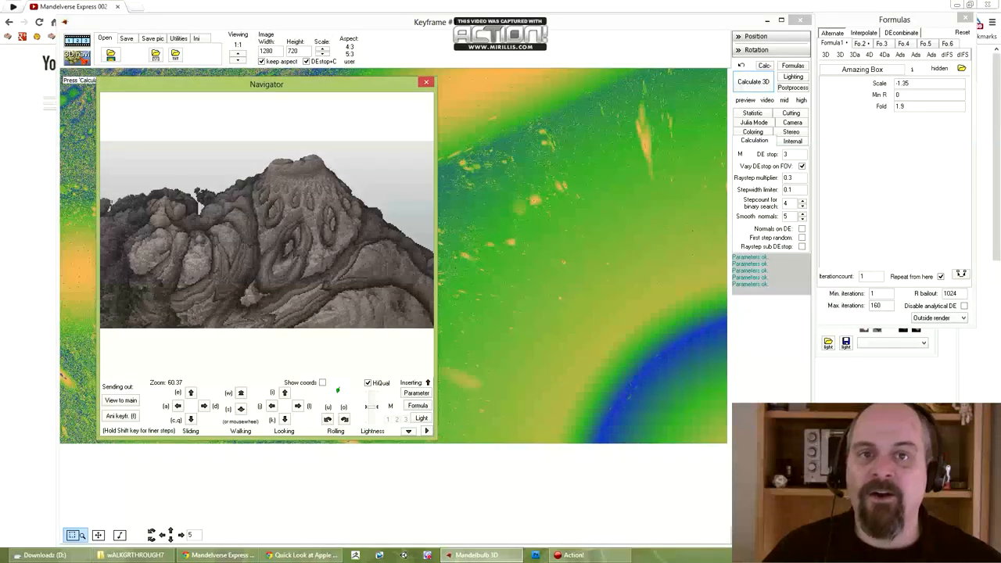
# Close the Navigator and return to the Animation maker with the fourth keyframe listed
pyautogui.click(426, 81)
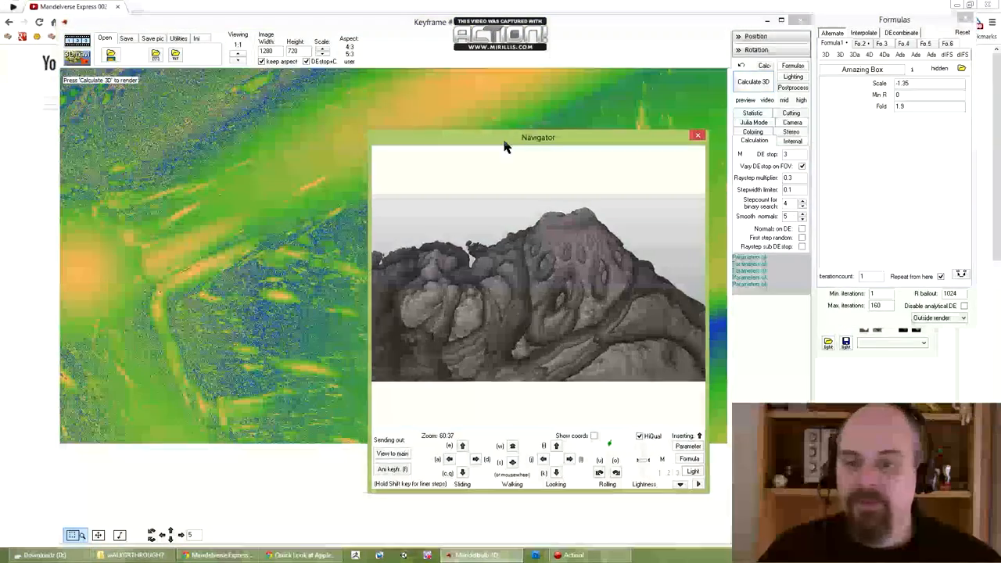
pyautogui.moveTo(538, 137); pyautogui.dragTo(604, 158)
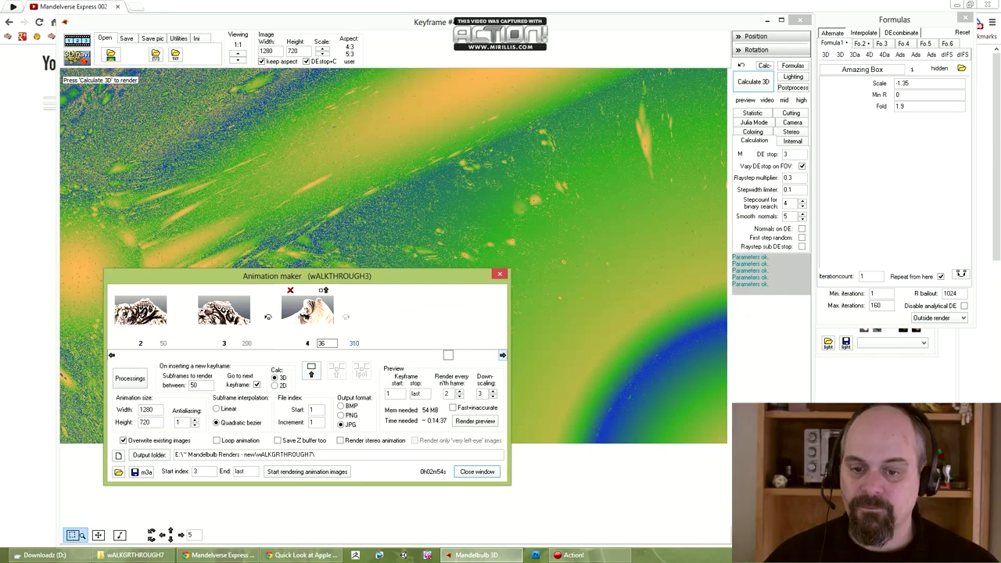
# Step through the keyframe strip to a fifth keyframe and begin editing keyframe subframe counts
pyautogui.click(504, 355)
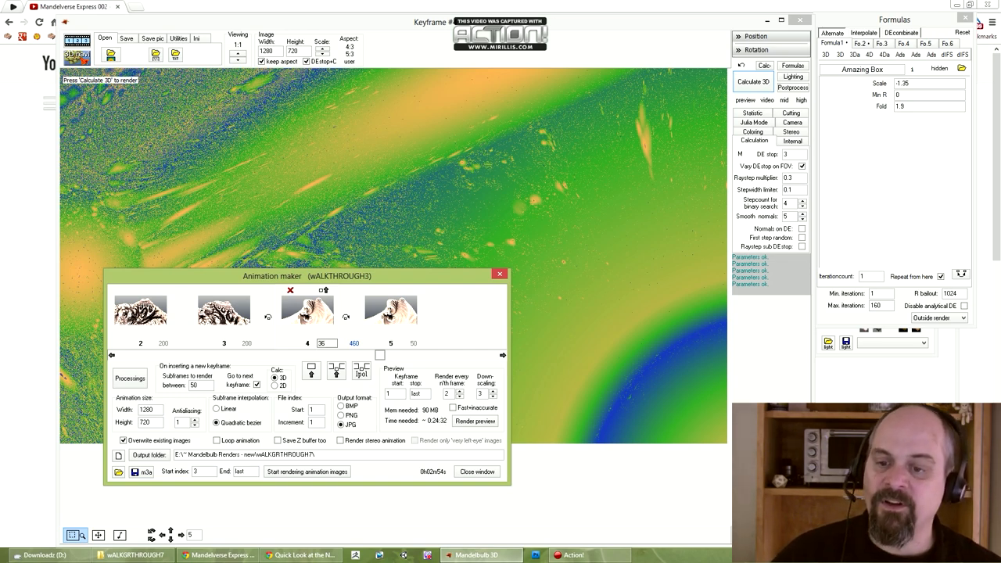
pyautogui.click(504, 355)
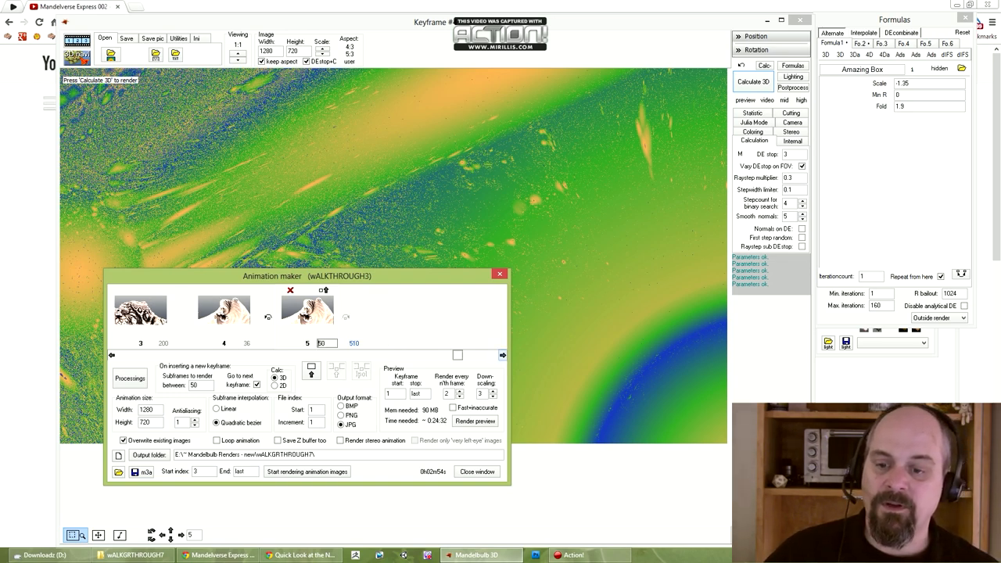
pyautogui.click(502, 355)
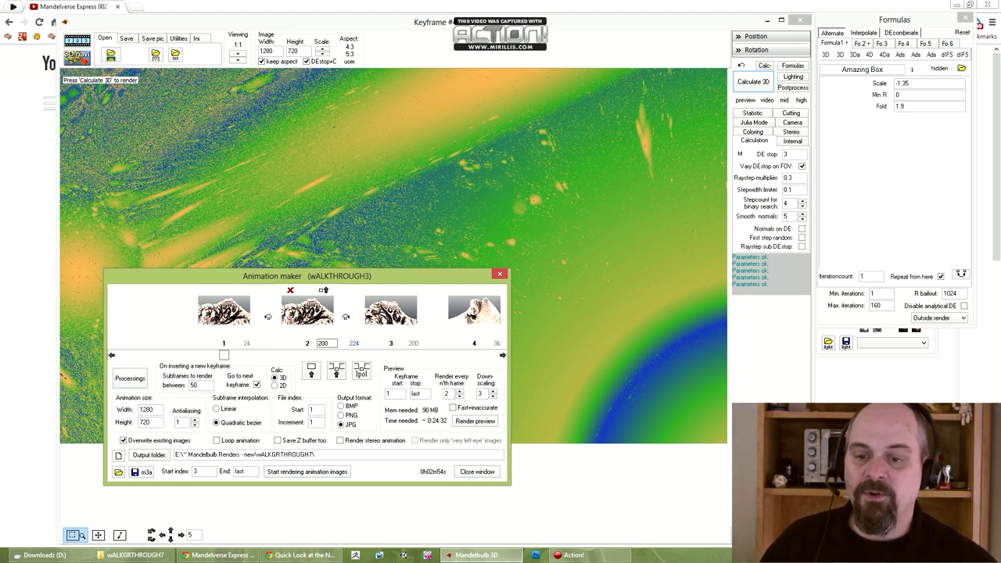
pyautogui.click(504, 357)
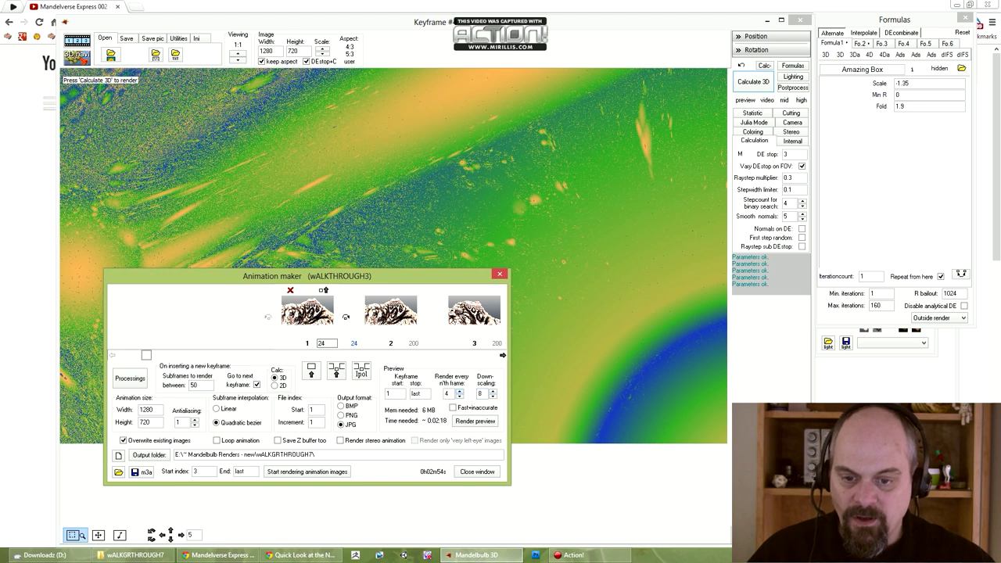
# Set keyframe 1 to 24 subframes and check the reduced time-needed estimate
pyautogui.click(448, 377)
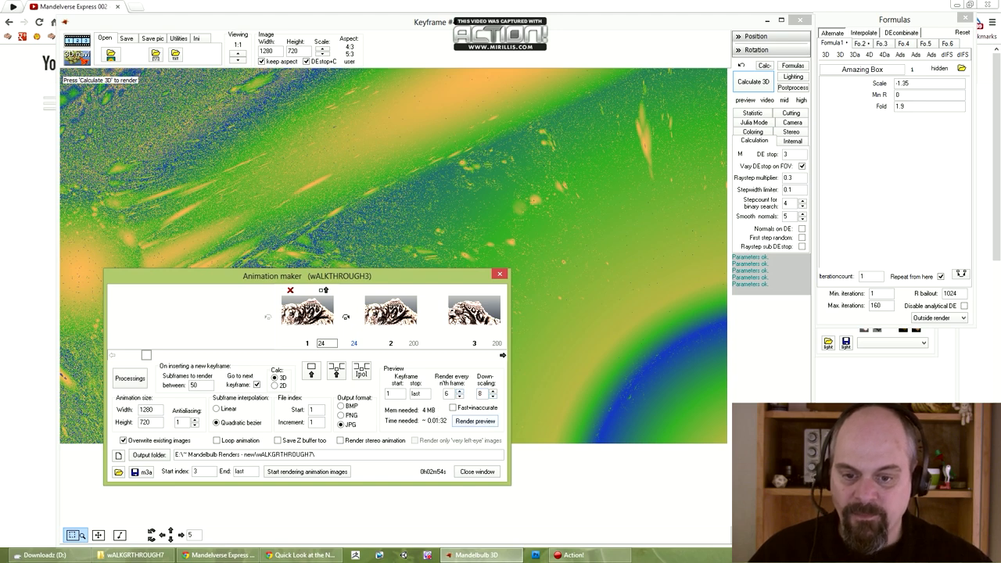
pyautogui.click(476, 420)
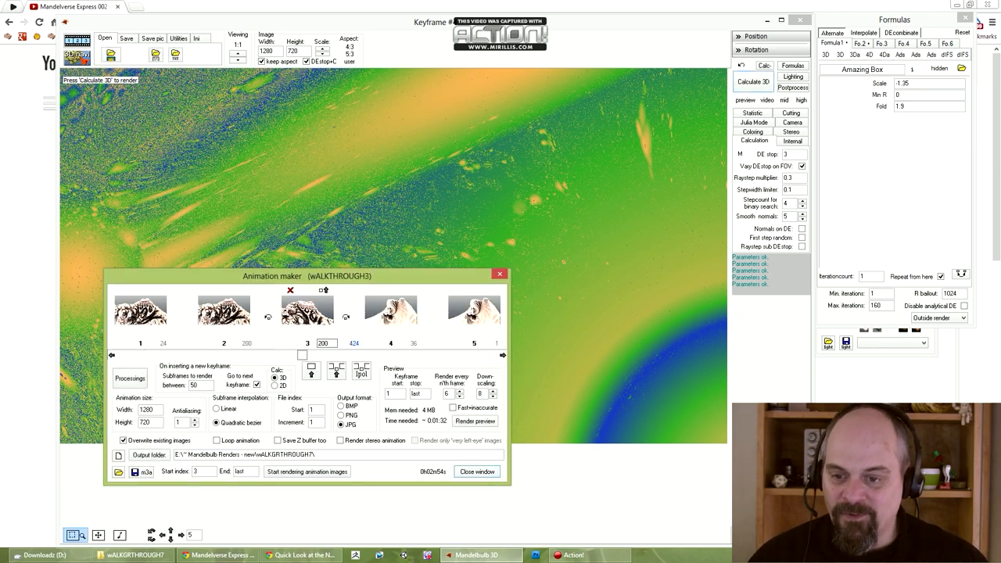
# Select keyframe 3's subframe count to replace it with a new value
pyautogui.tripleClick(322, 342)
pyautogui.write('240')
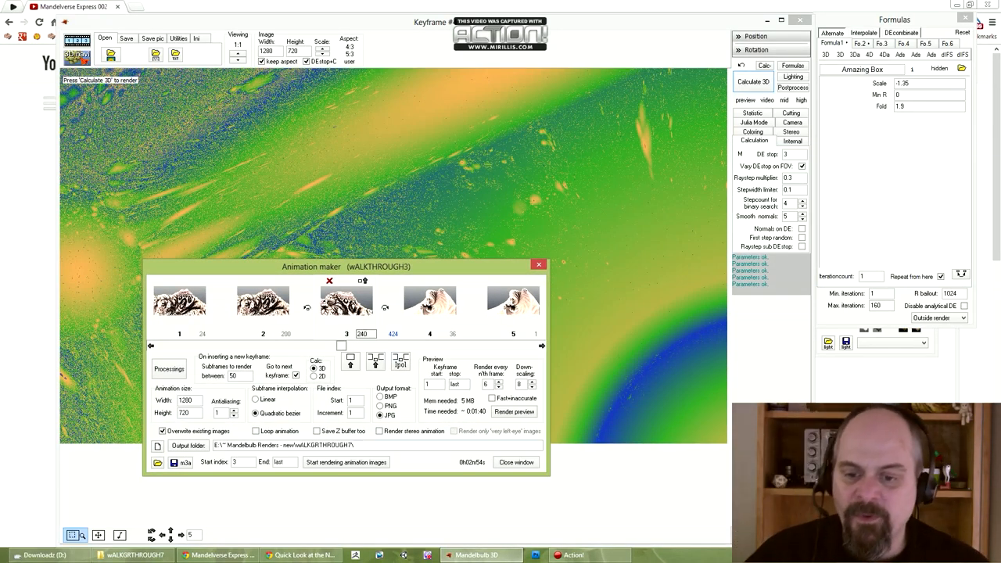
pyautogui.moveTo(388, 416)
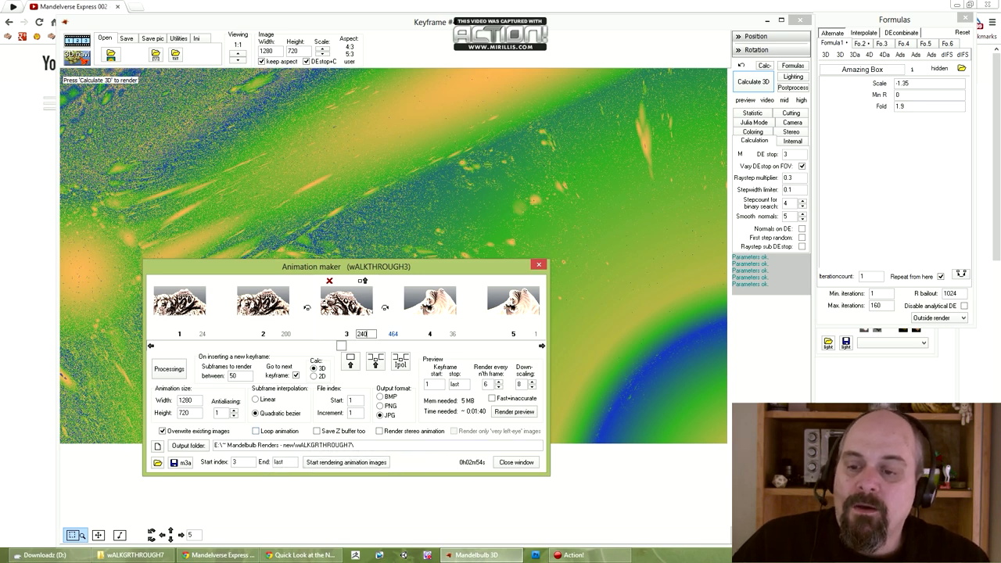
pyautogui.moveTo(255, 432)
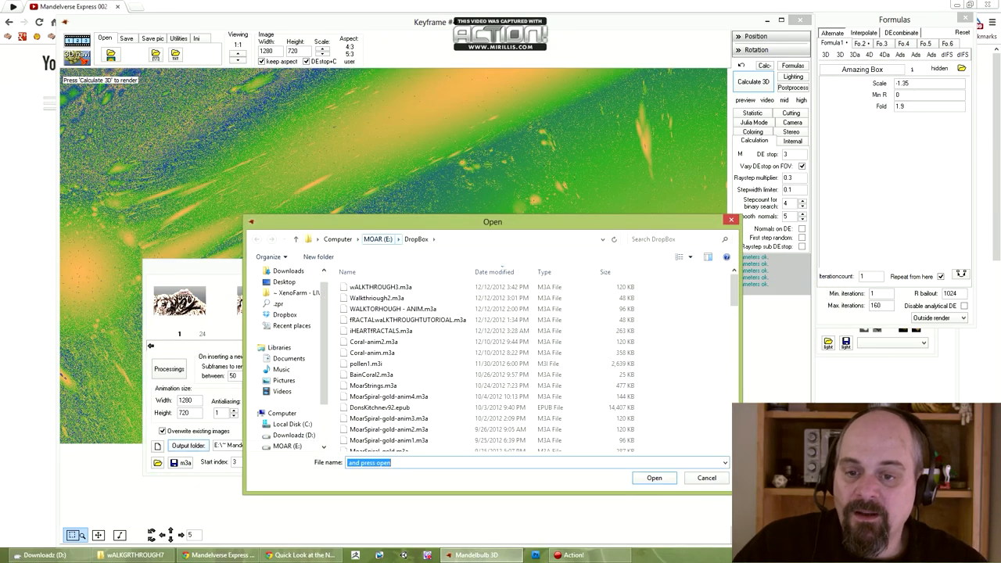
# Create the output folder yET ANOTHER WALKTHROUGH inside Mandelbulb Renders - new and enter it
pyautogui.click(291, 325)
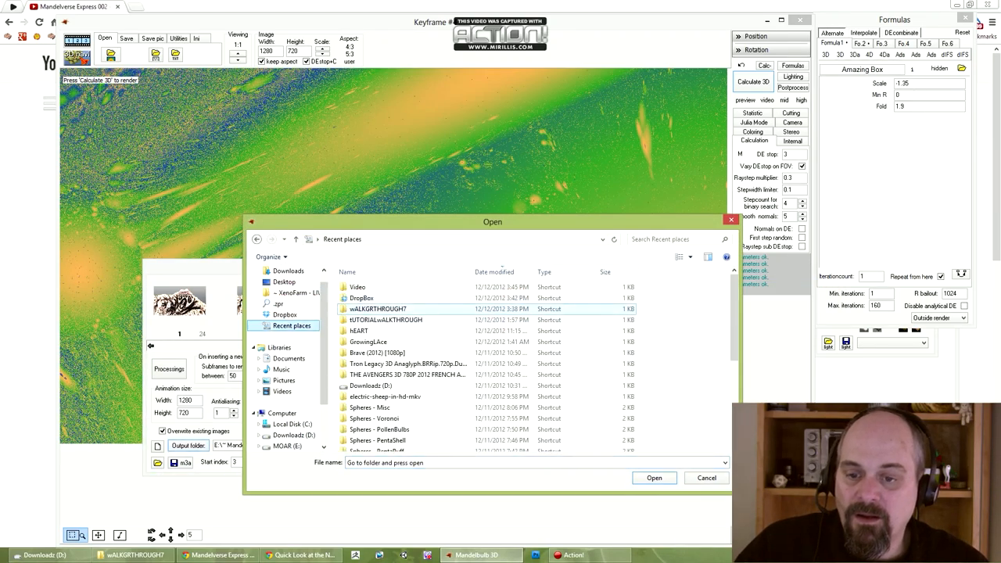
pyautogui.doubleClick(378, 308)
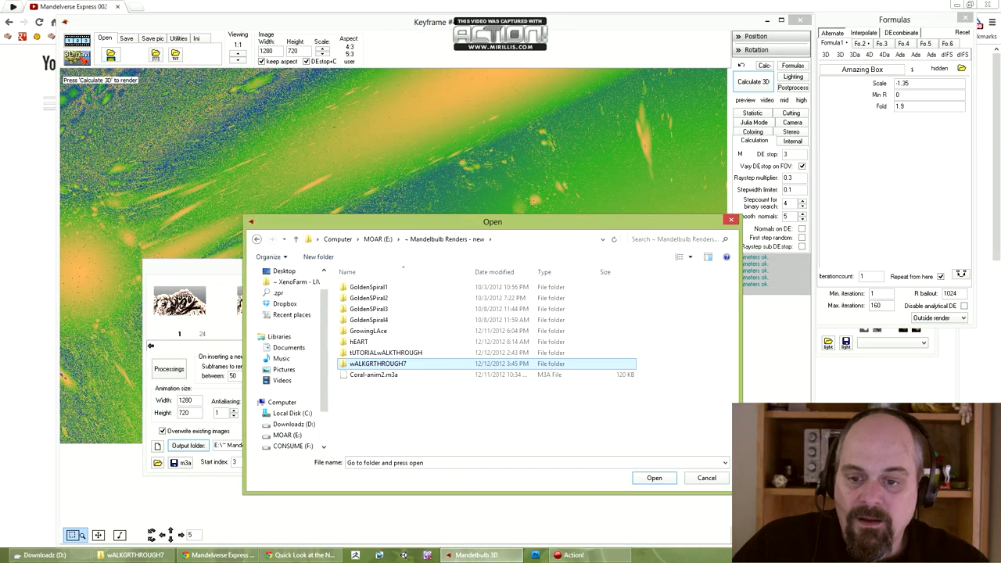
pyautogui.click(318, 257)
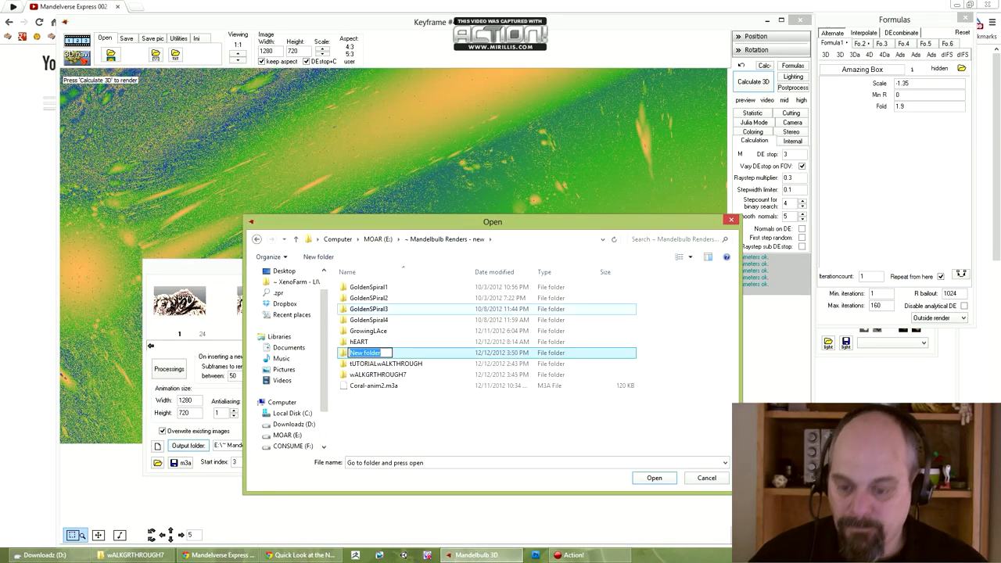
pyautogui.write('yET ANOTH')
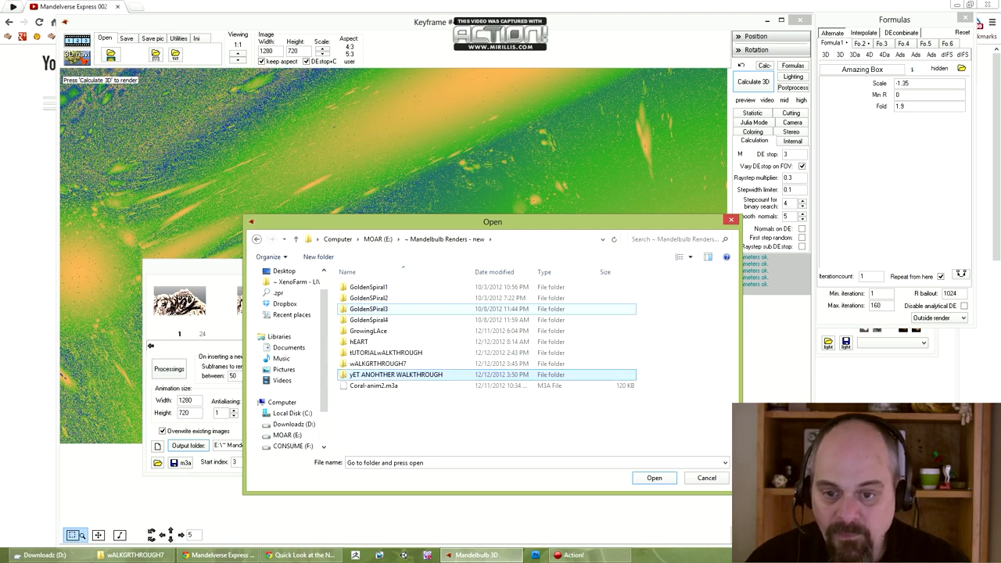
pyautogui.doubleClick(397, 374)
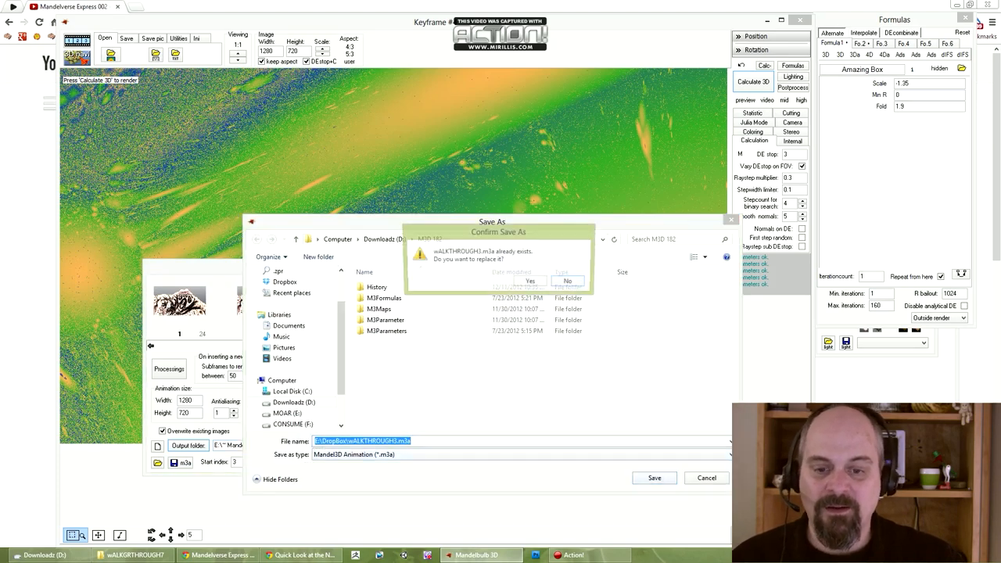
# Confirm replacing WALKTHROUGH3.m3a so the JPEG frame render begins
pyautogui.click(530, 280)
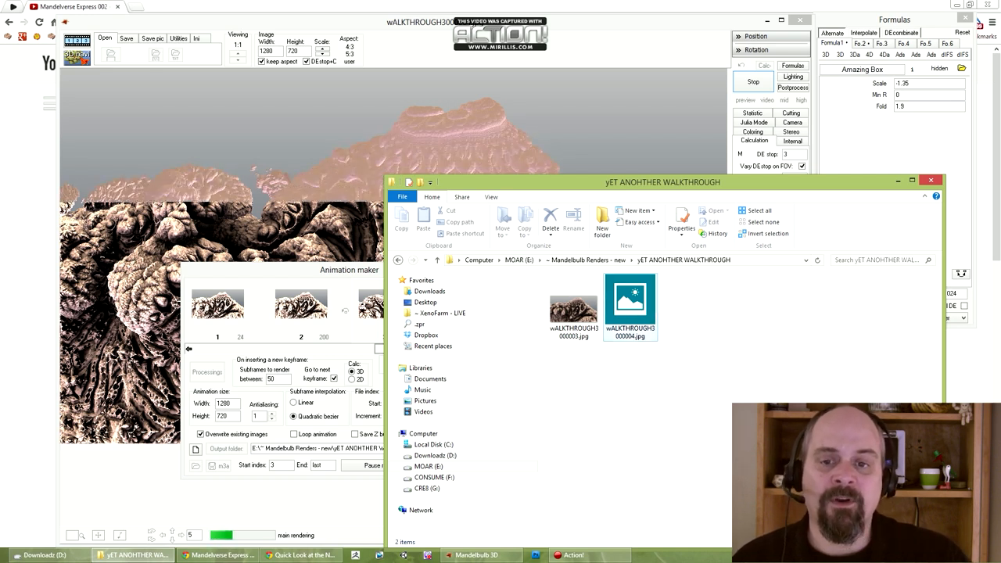
pyautogui.moveTo(628, 305)
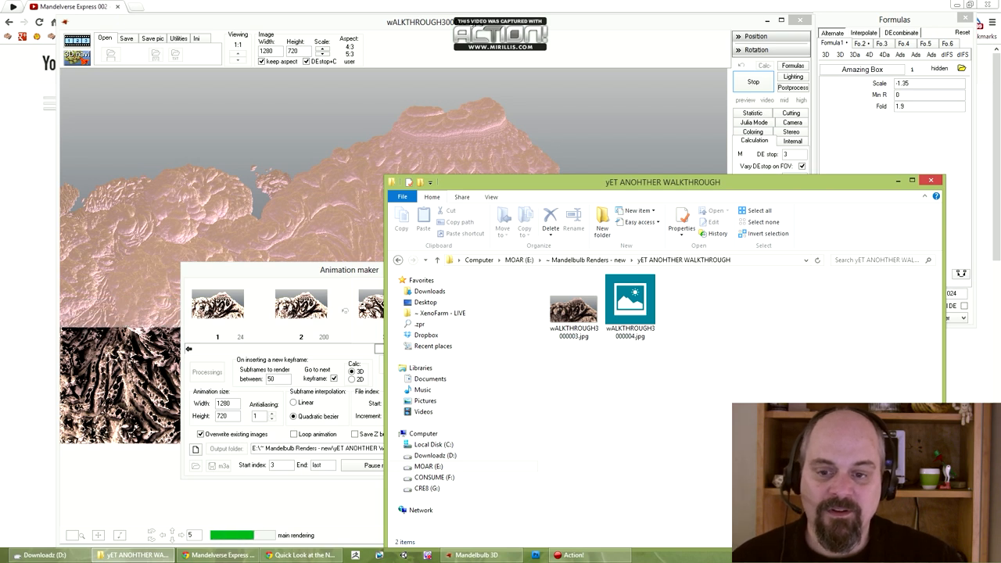
# Bring the main render view in front to watch the current frame being calculated
pyautogui.click(629, 305)
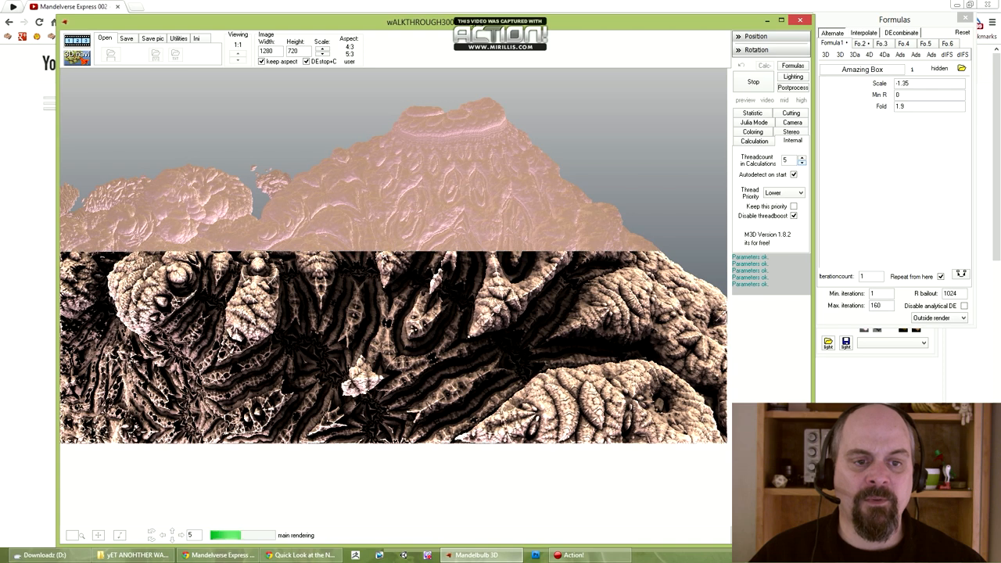
pyautogui.click(801, 161)
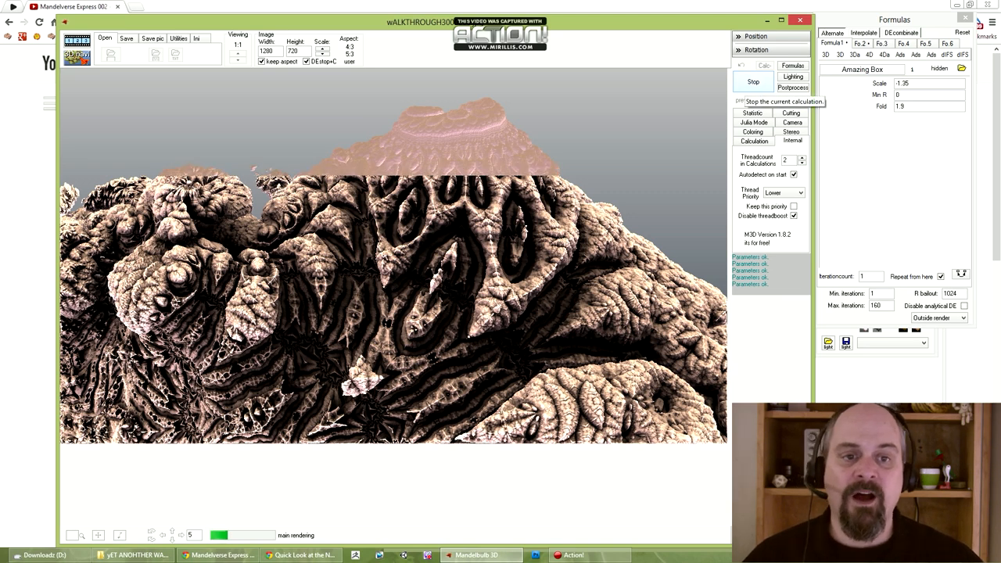
# Stop the render partway and save the animation file in the Save As dialog
pyautogui.click(752, 82)
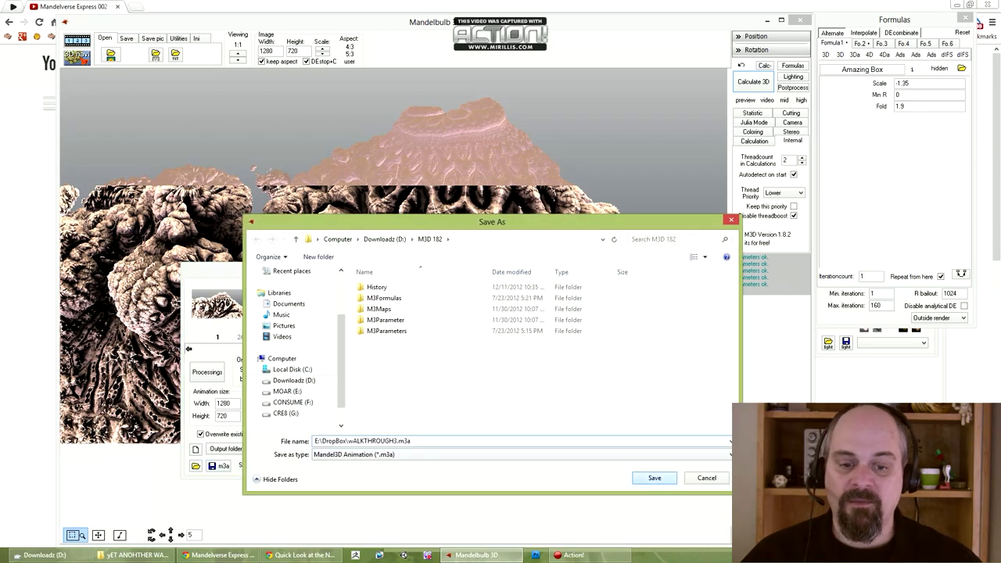
pyautogui.click(654, 478)
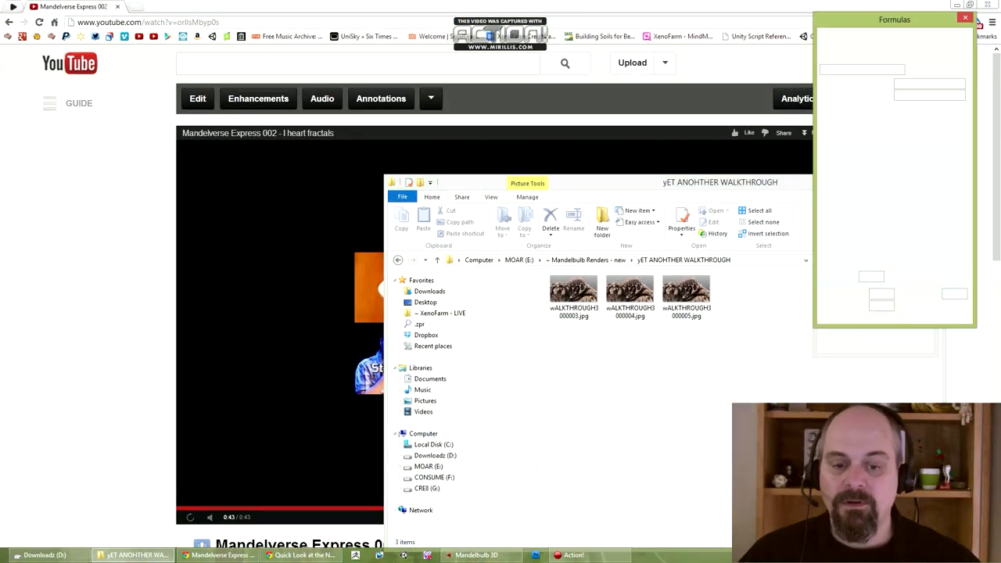
# Restore the Mandelbulb 3D windows from the taskbar after checking the three JPEG frames
pyautogui.click(476, 554)
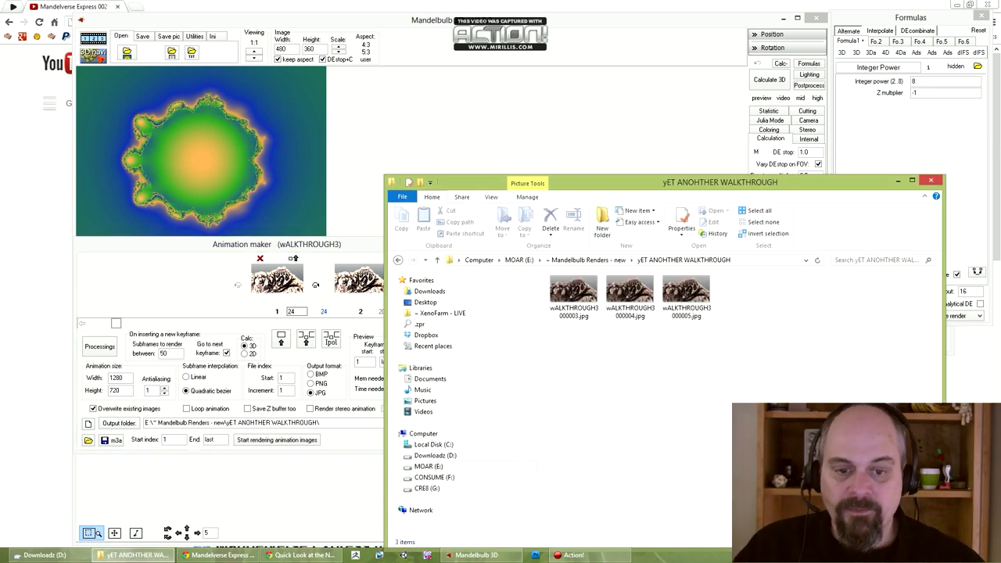
# Set the Start index to the next unrendered frame and restart rendering the animation images
pyautogui.click(685, 290)
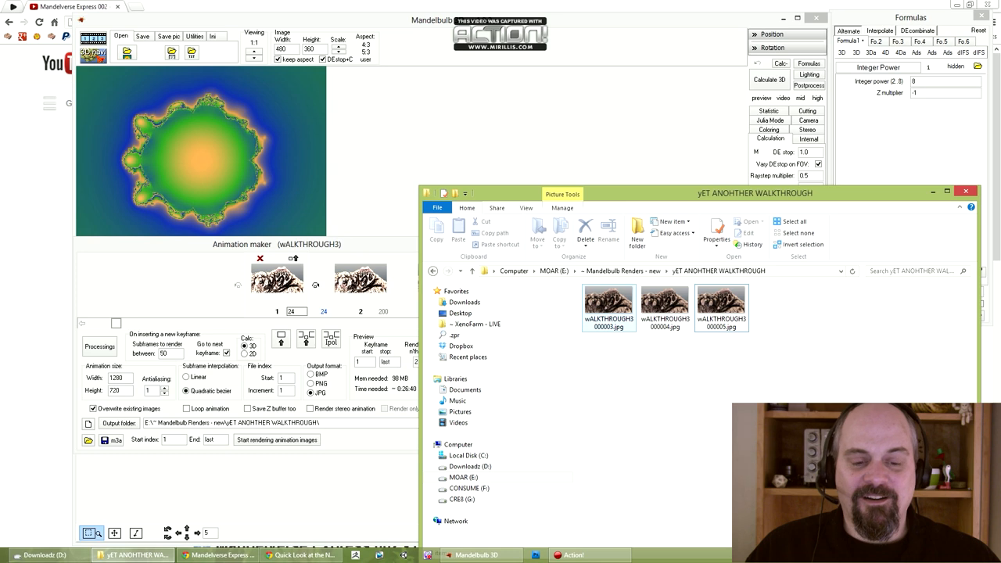
pyautogui.click(719, 300)
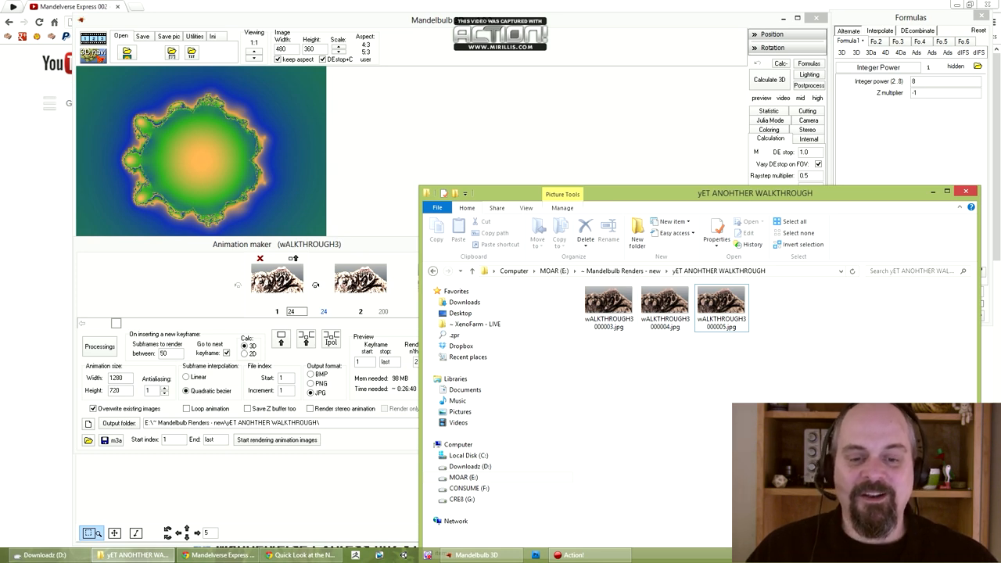
pyautogui.click(469, 488)
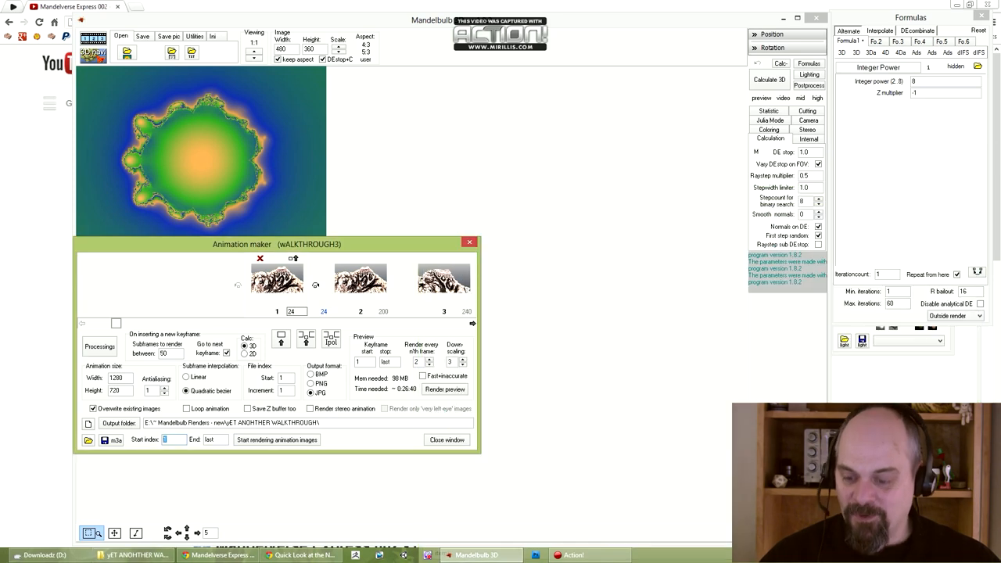
pyautogui.click(276, 439)
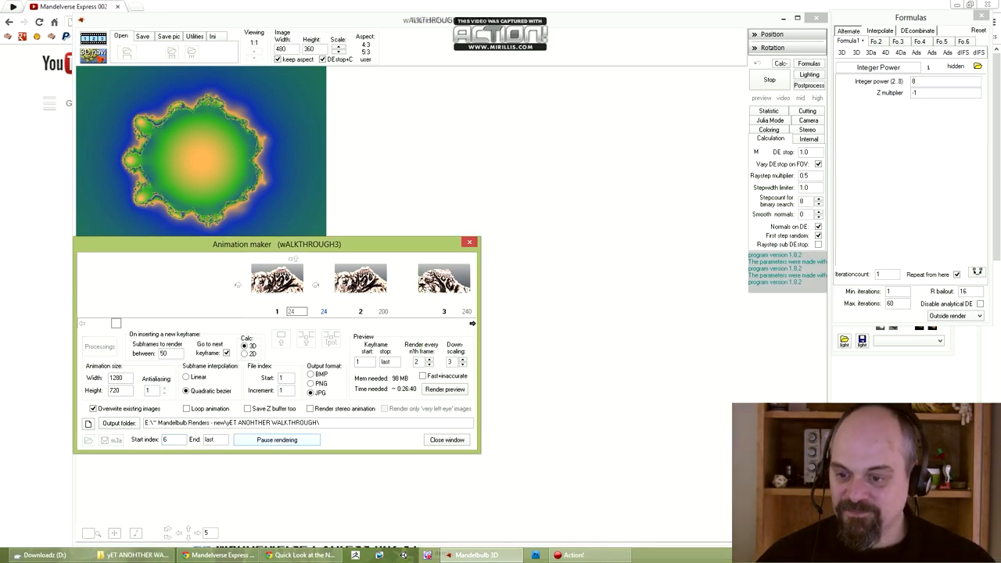